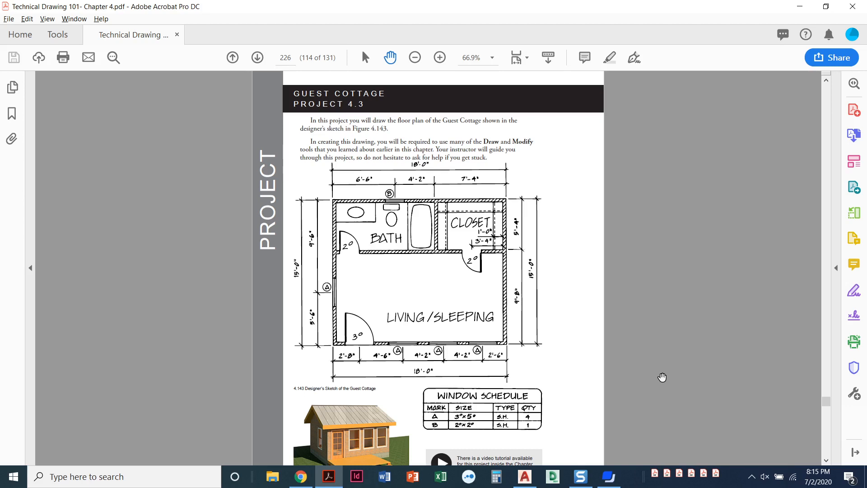
mouse_move(526, 289)
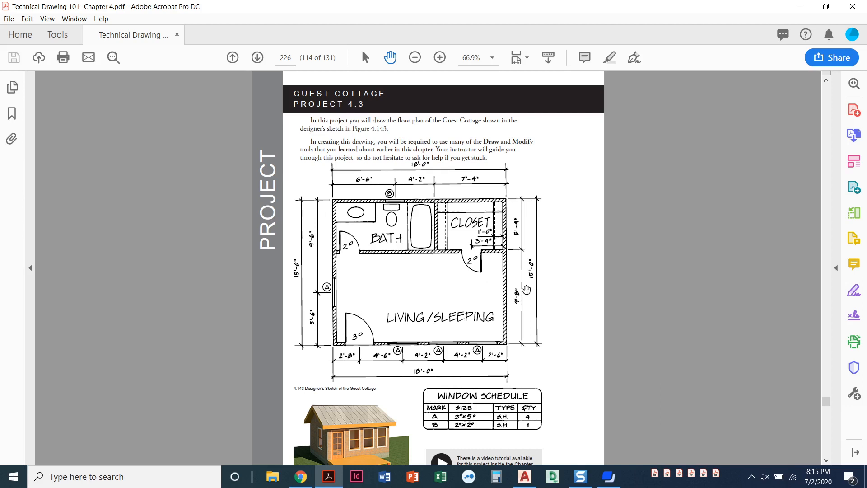
mouse_move(498, 317)
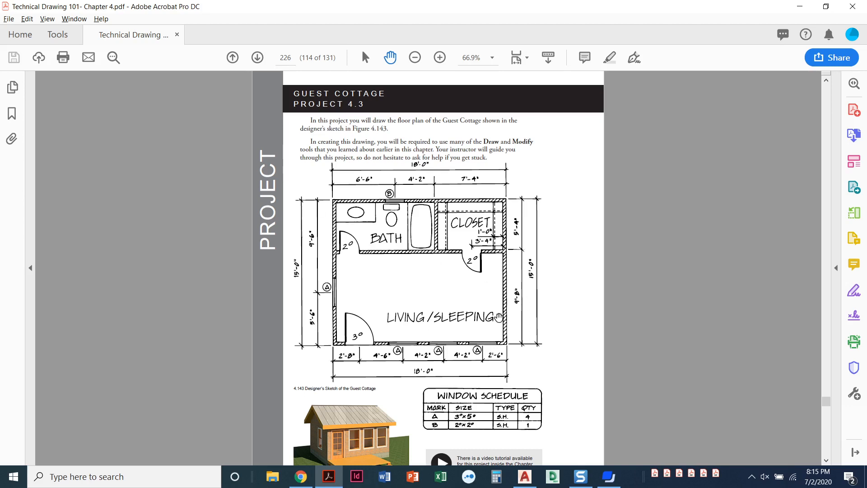
- Scroll the PDF to page 227 showing Steps 1–4 and the layer table
scroll(down, 3)
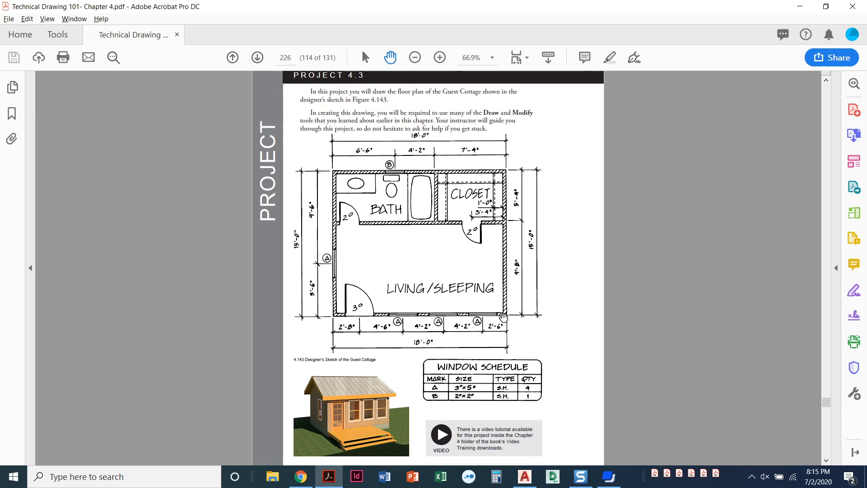
click(256, 58)
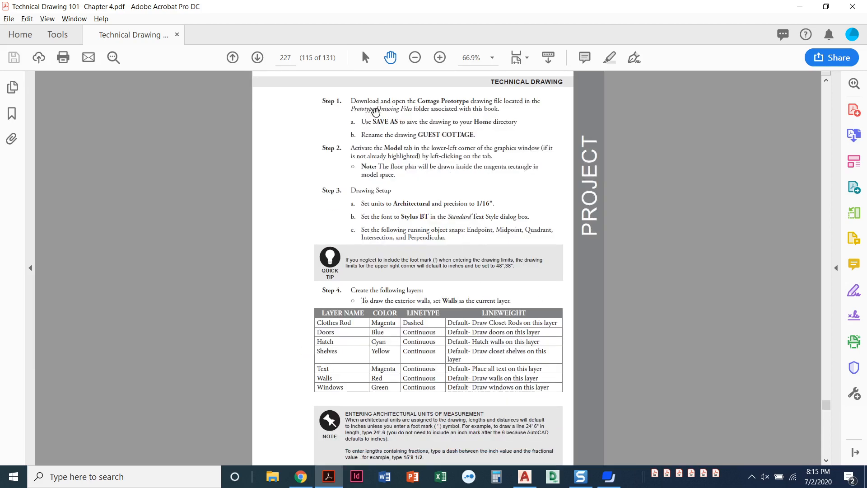
mouse_move(441, 105)
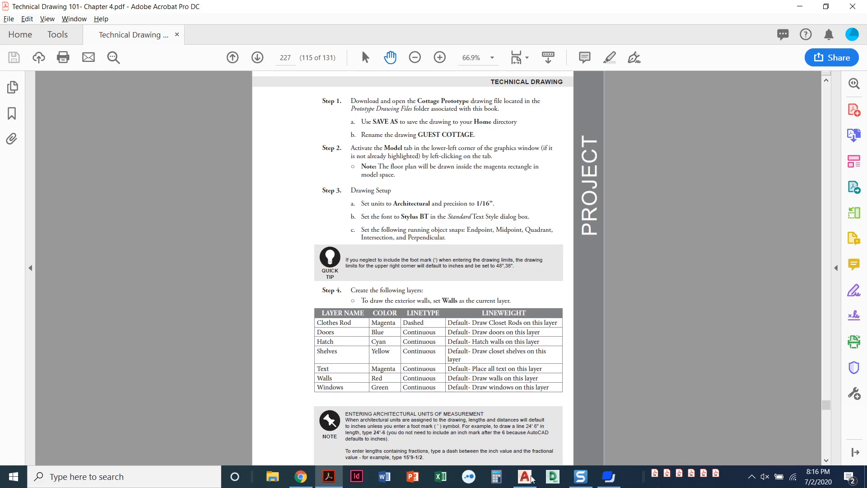
- Save the cottage prototype as 'Guest Cottage' in the Documents folder via Save As
click(524, 476)
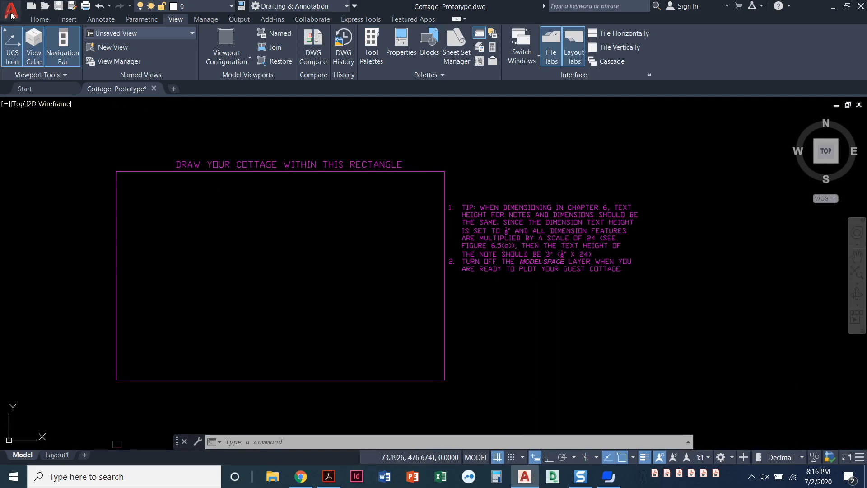
mouse_move(26, 14)
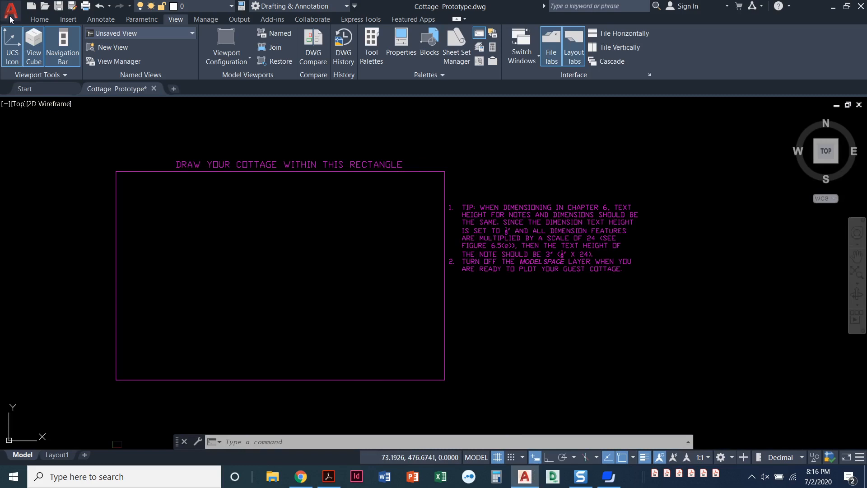
click(11, 11)
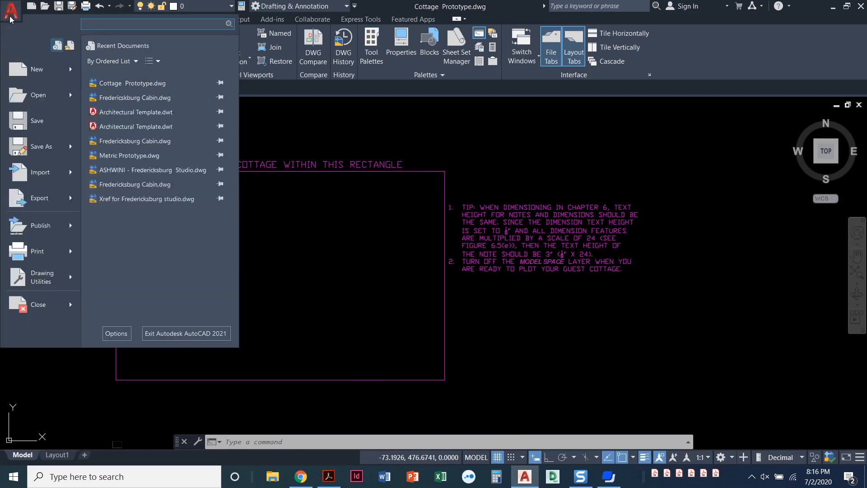
mouse_move(30, 155)
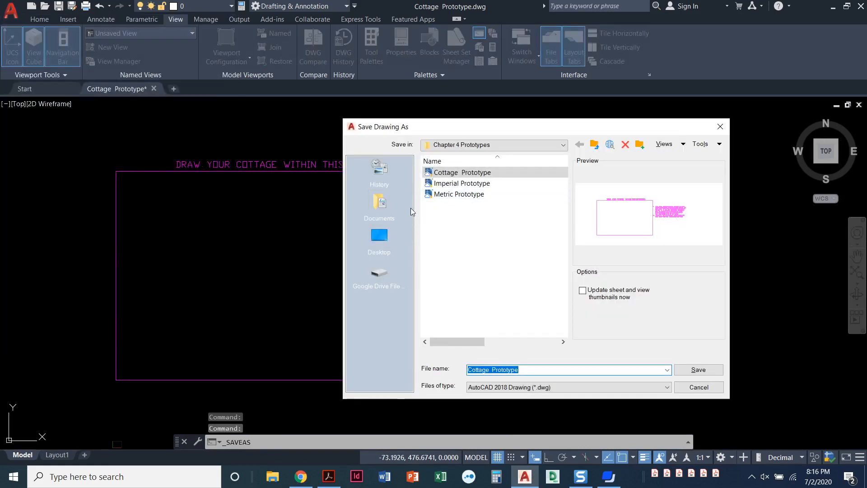
mouse_move(379, 203)
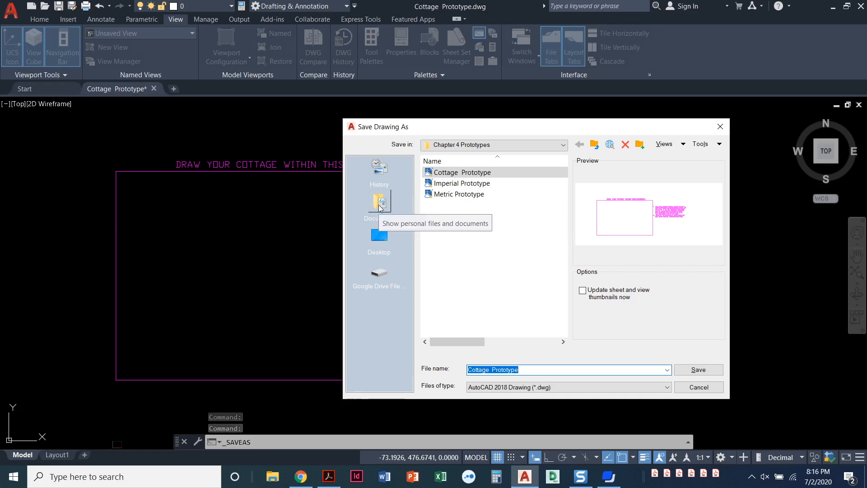
click(380, 202)
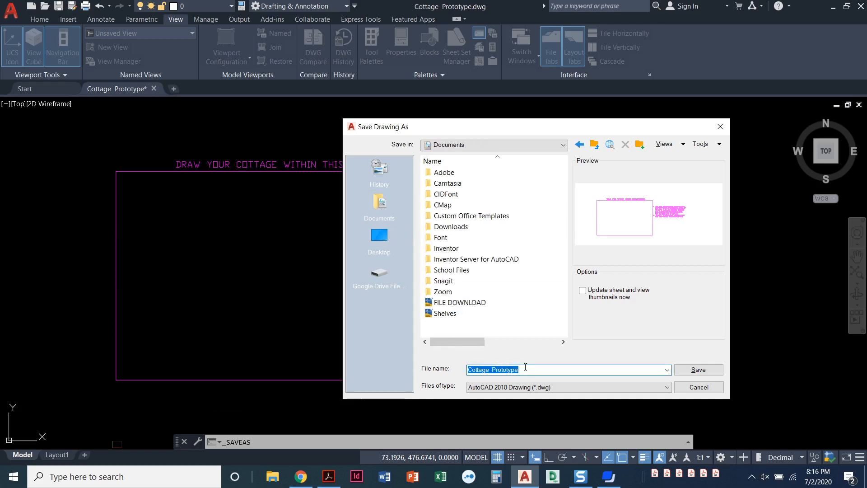
text(Guest Co)
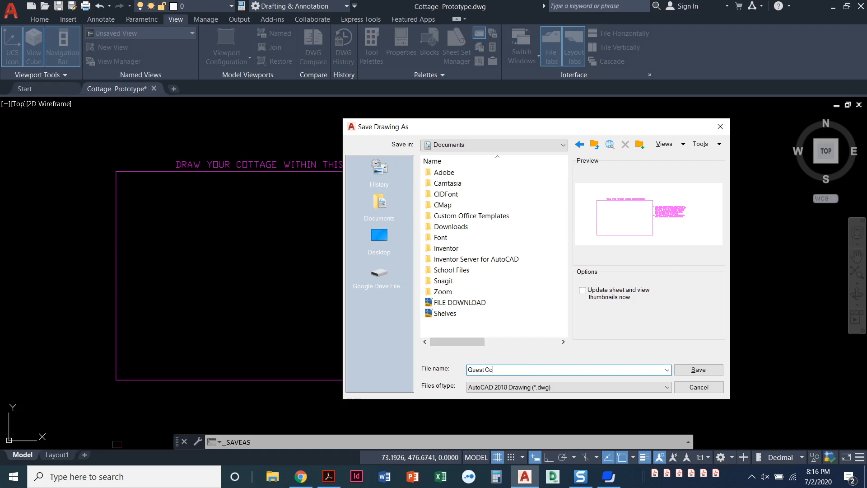
text(ttage)
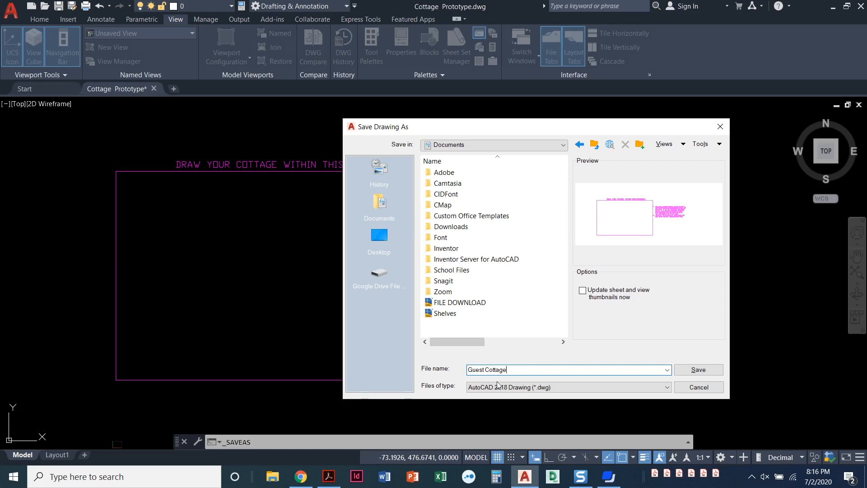
mouse_move(695, 374)
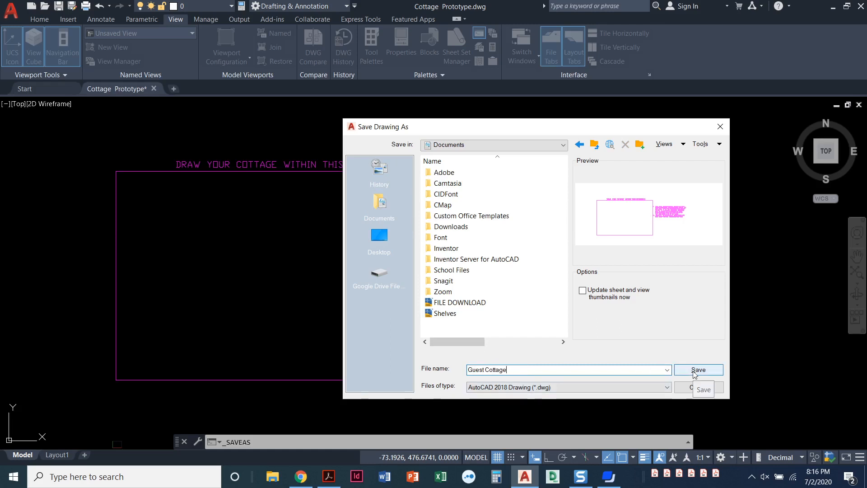
click(698, 370)
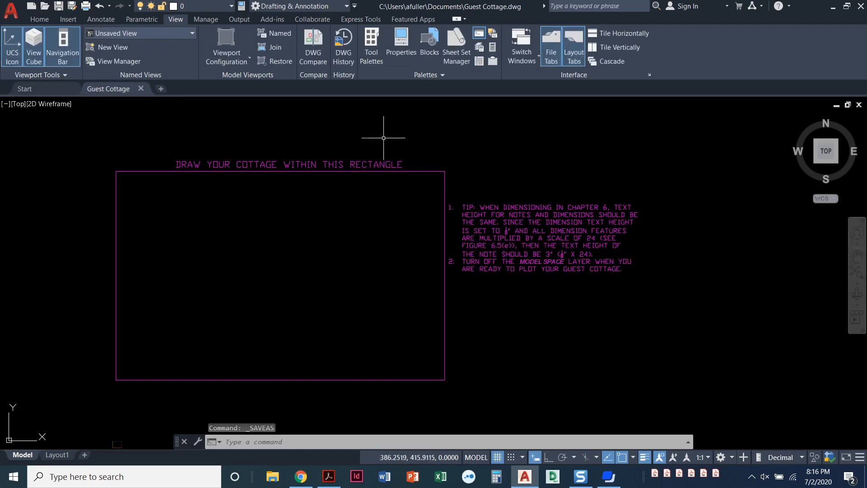
mouse_move(107, 88)
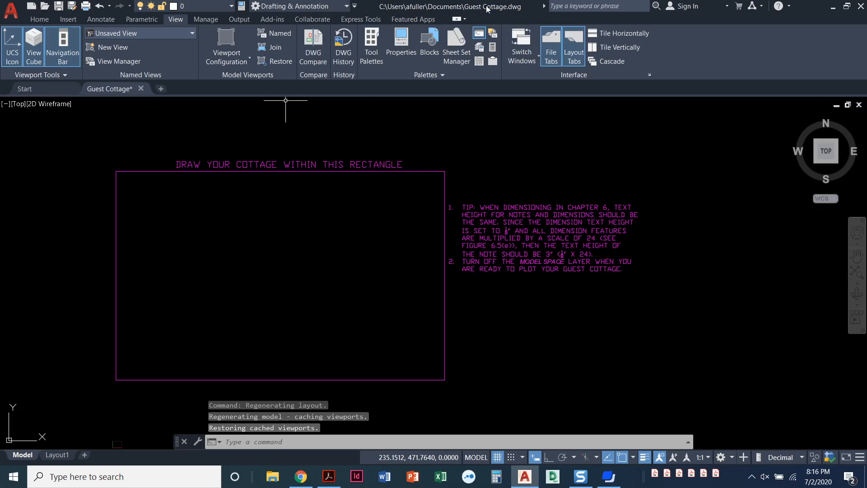
mouse_move(389, 203)
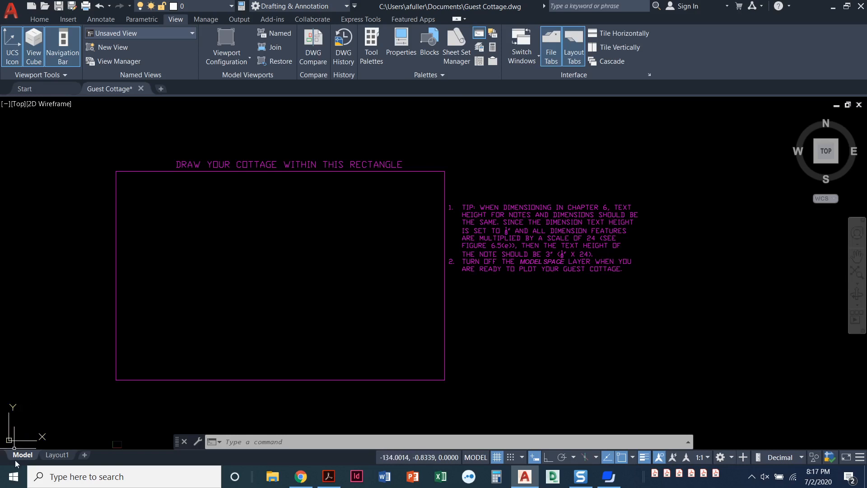
mouse_move(72, 356)
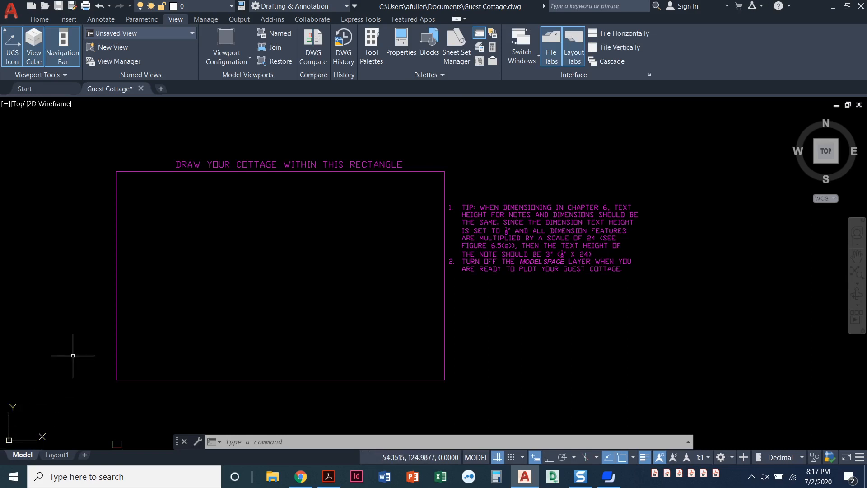
mouse_move(70, 350)
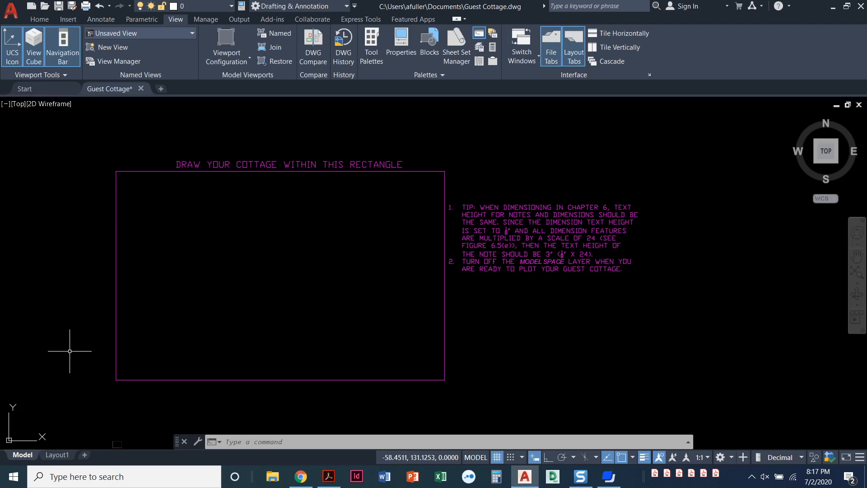
mouse_move(72, 341)
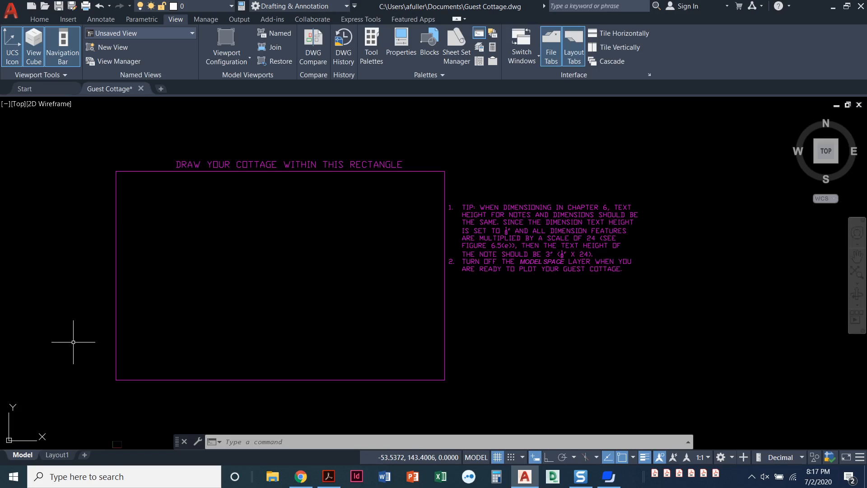
mouse_move(733, 412)
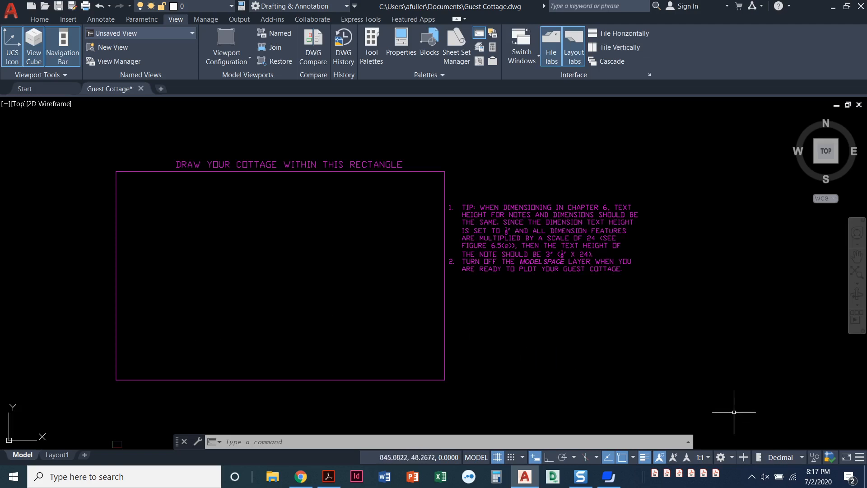
mouse_move(787, 462)
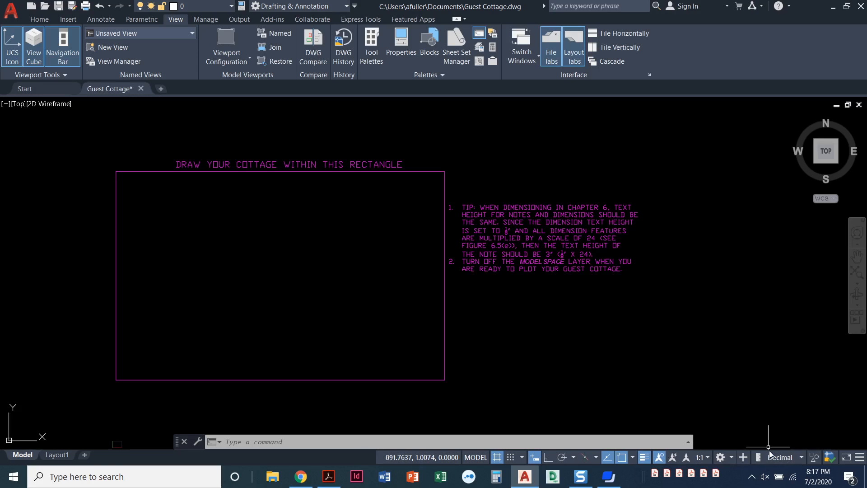
mouse_move(779, 457)
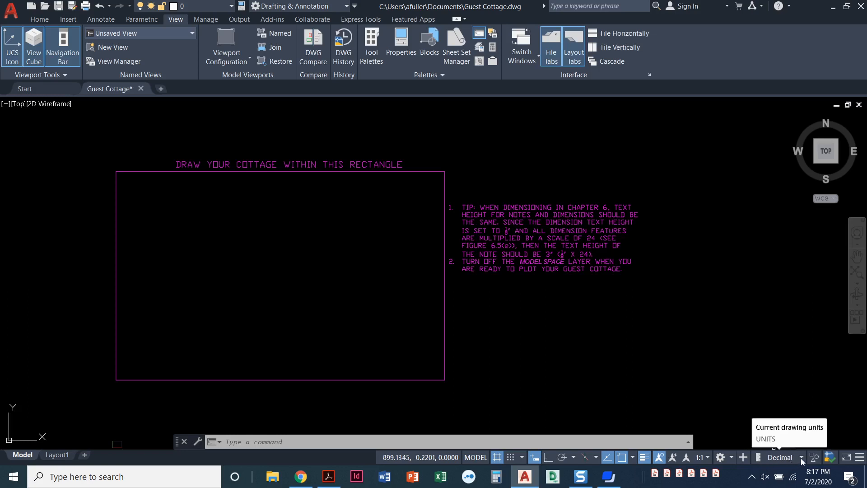
- Set the status-bar drawing units to Architectural and view the status bar customization list
click(800, 457)
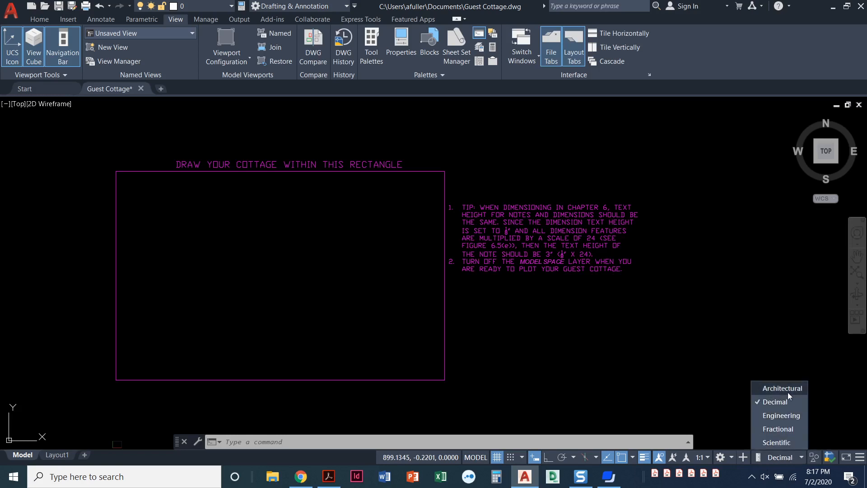
click(780, 388)
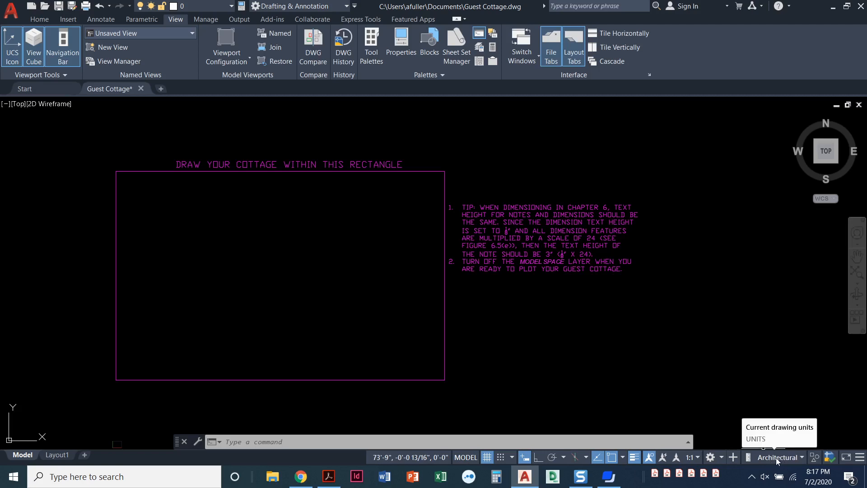
mouse_move(858, 457)
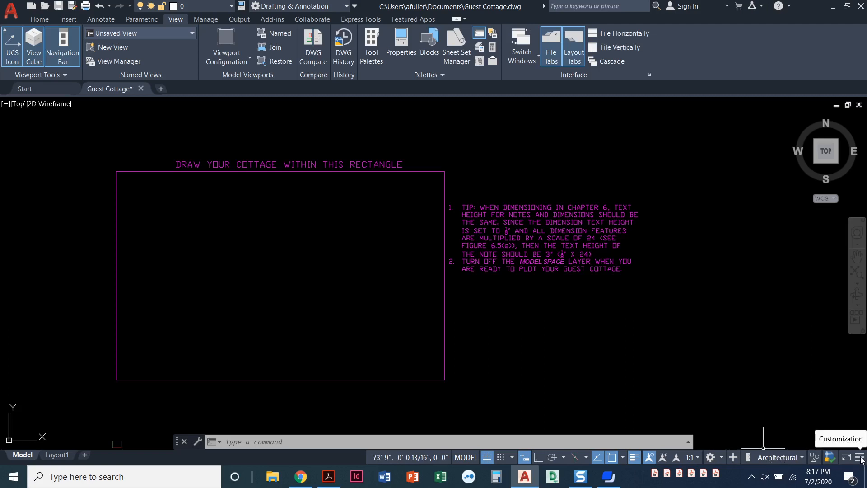
click(862, 457)
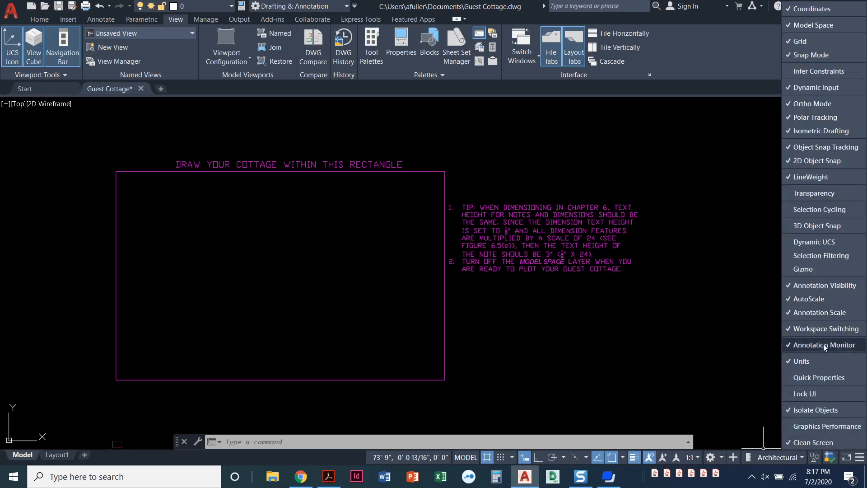
mouse_move(816, 366)
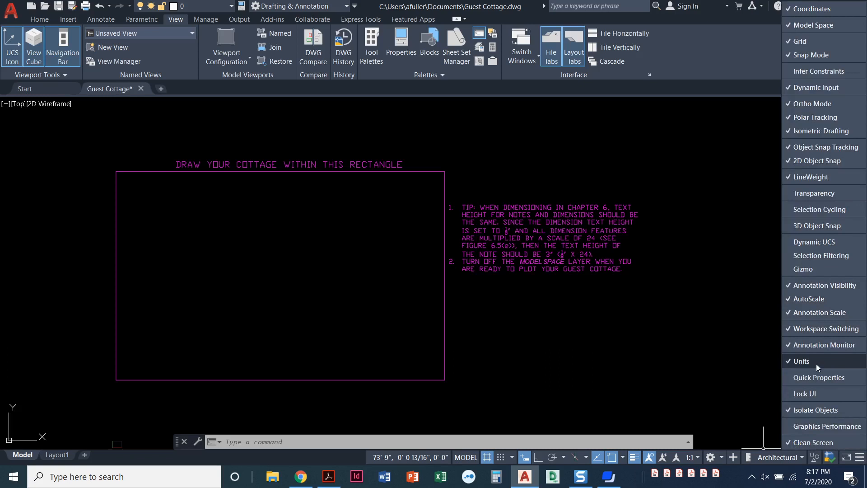
mouse_move(814, 367)
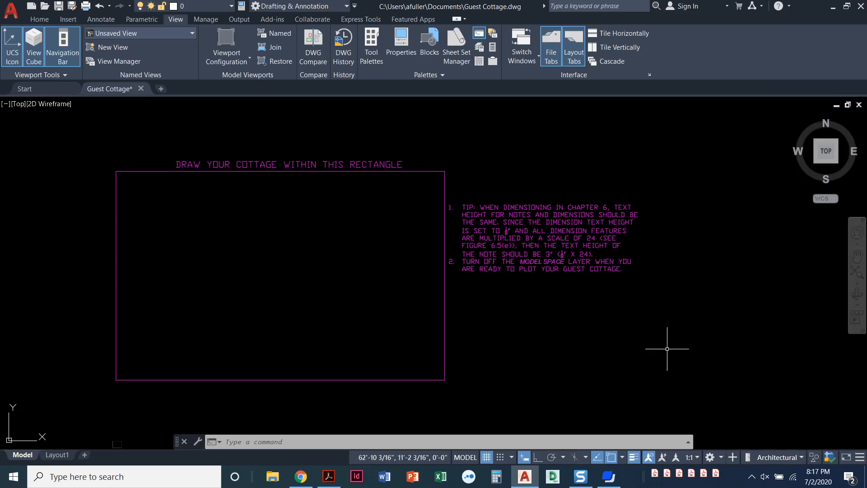
- Confirm Architectural length units with 0'-0 1/16" precision via UNITS and accept the update warning
text(u)
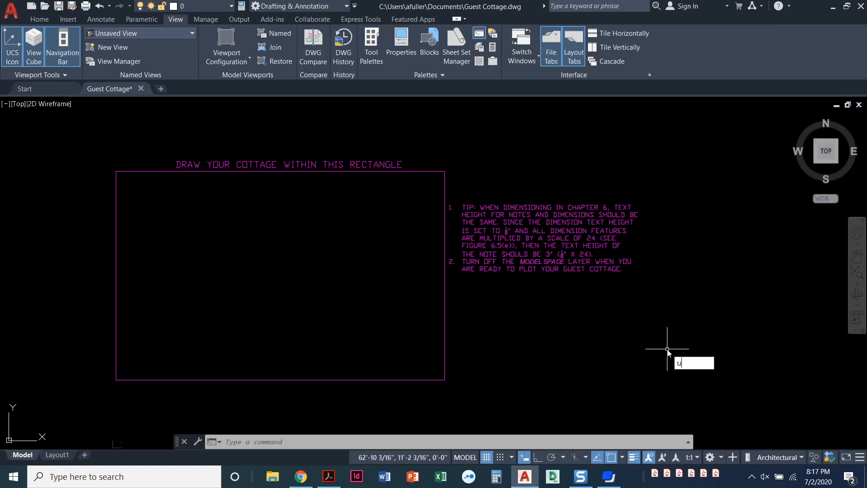
text(NITS)
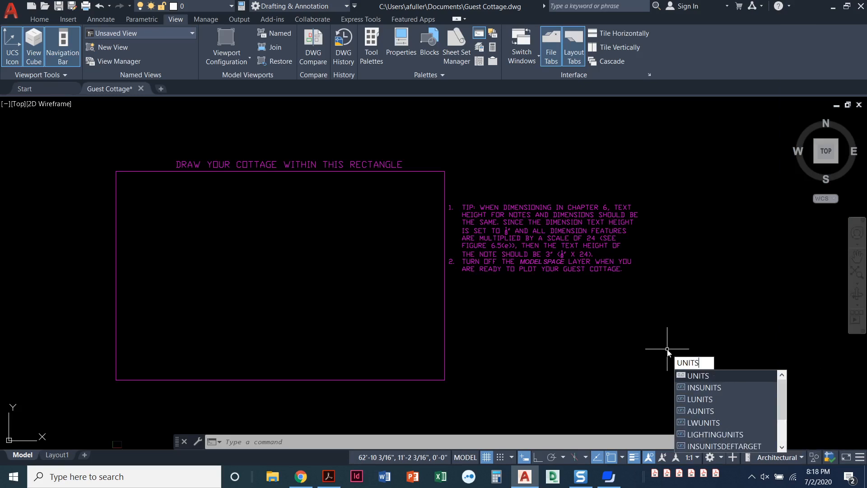
key(Enter)
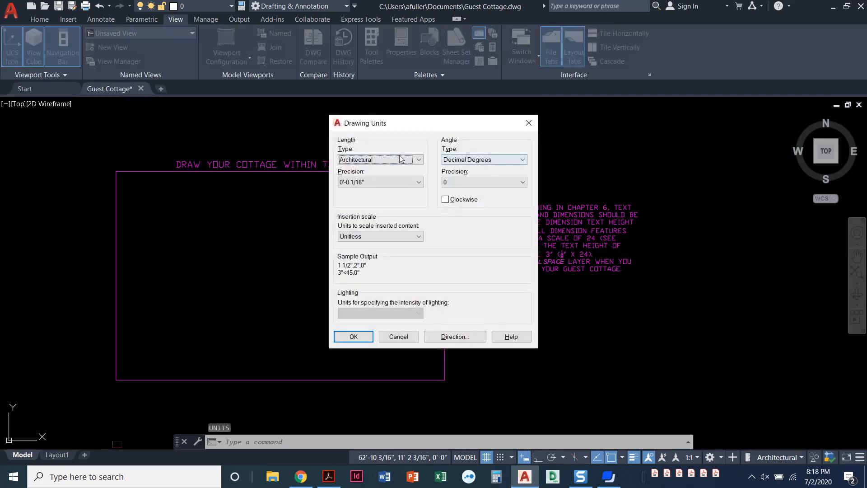
mouse_move(389, 159)
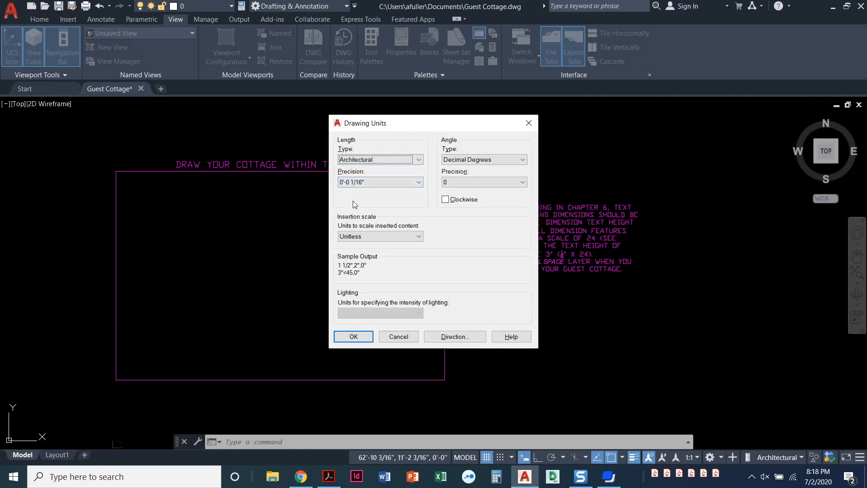
click(353, 336)
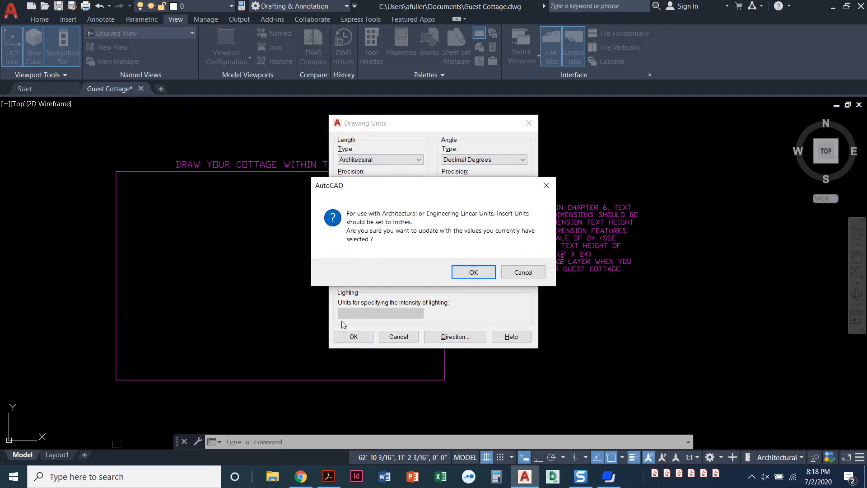
click(473, 272)
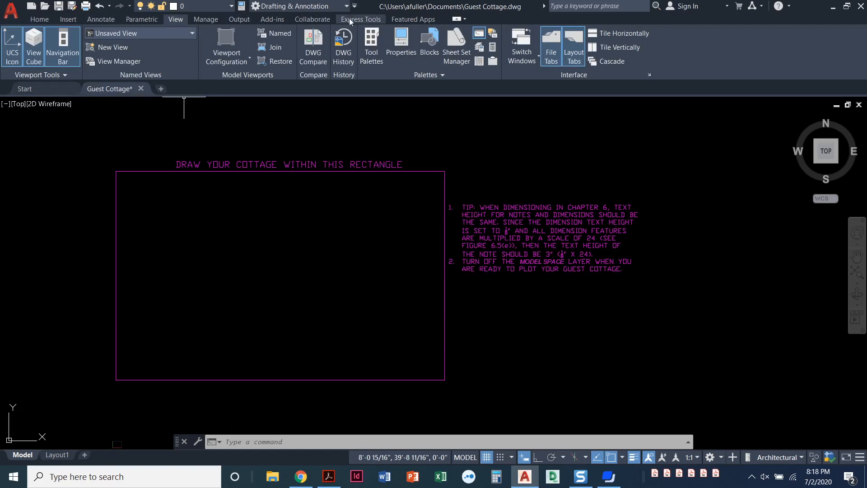
mouse_move(356, 8)
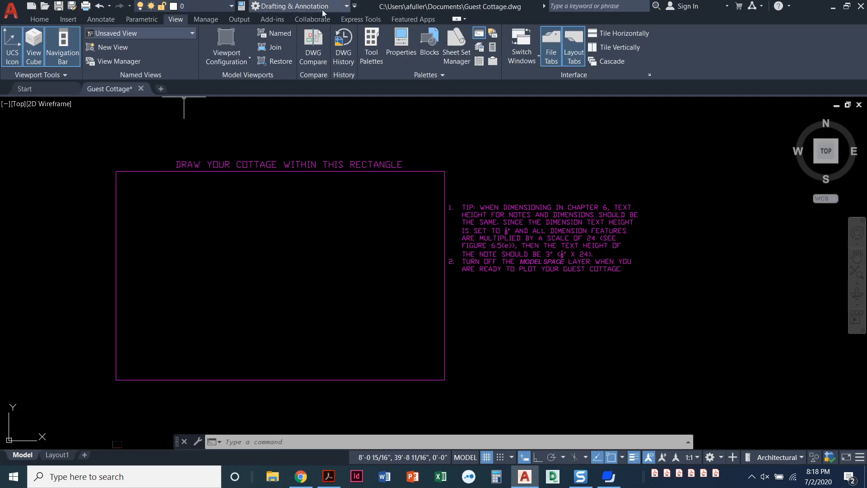
- Show the classic menu bar and check Format > Units, then dismiss the dialog
click(353, 6)
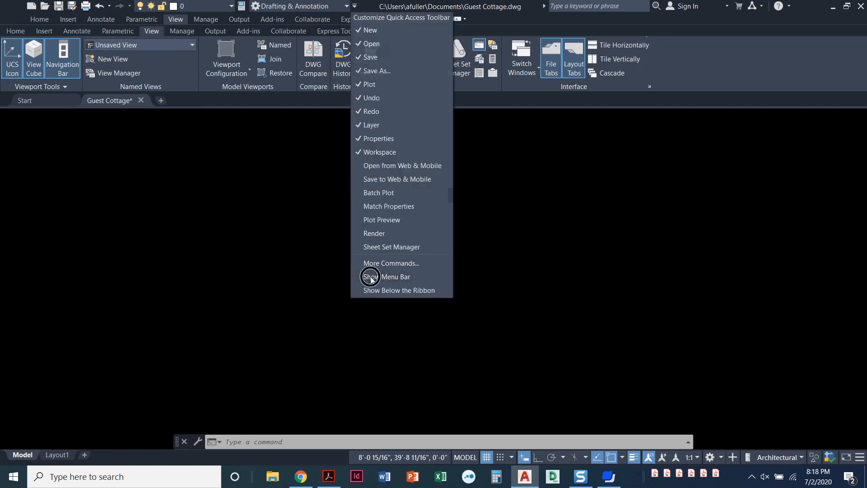
click(370, 276)
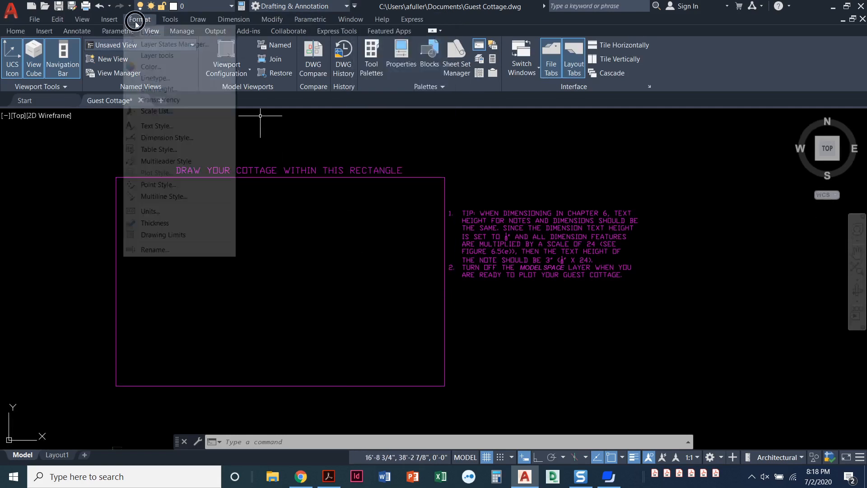
mouse_move(167, 211)
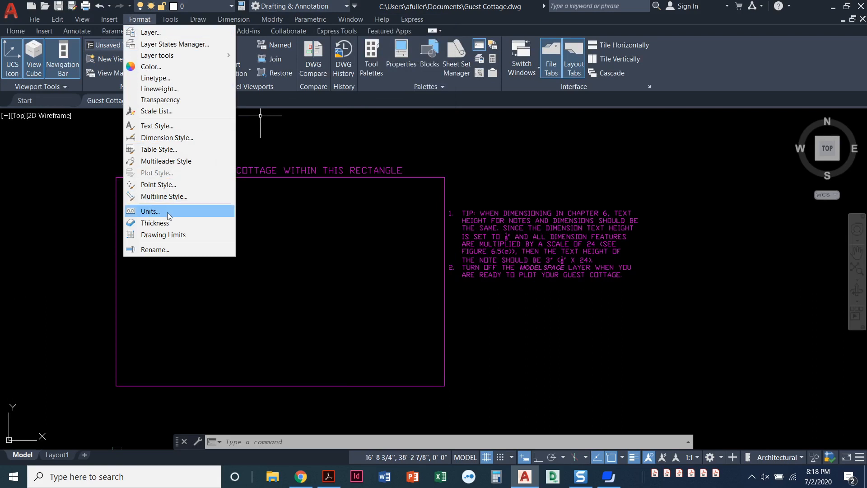
click(150, 211)
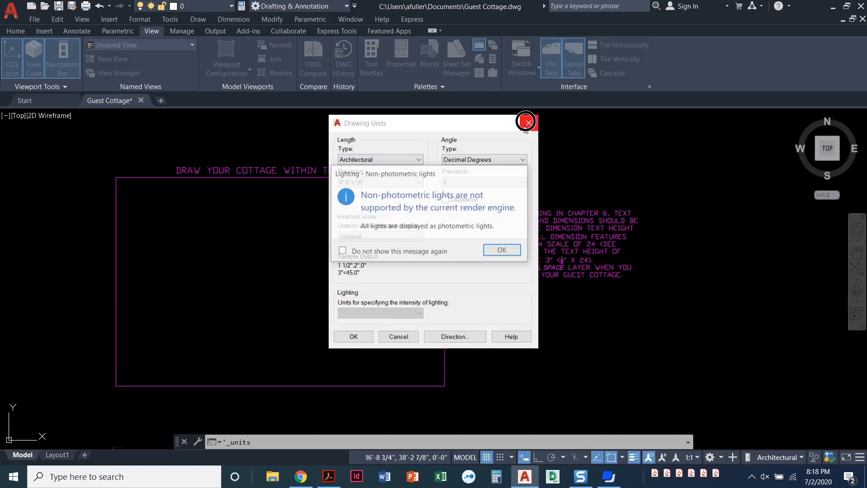
click(526, 121)
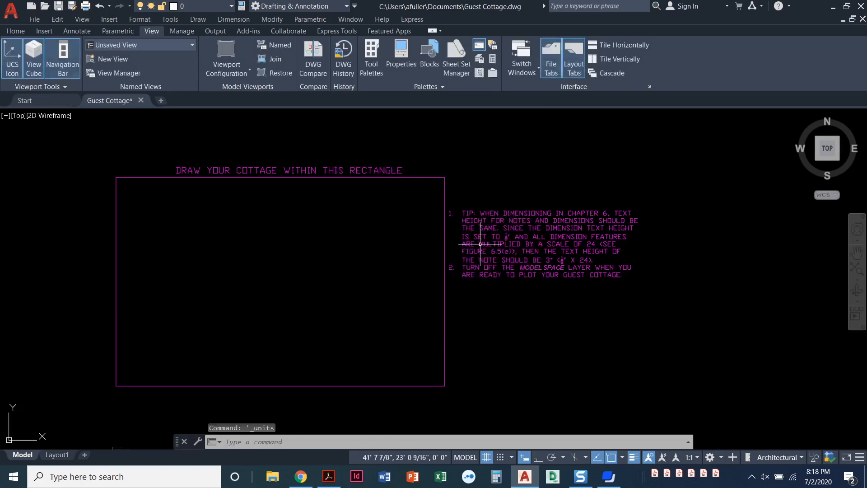
mouse_move(635, 370)
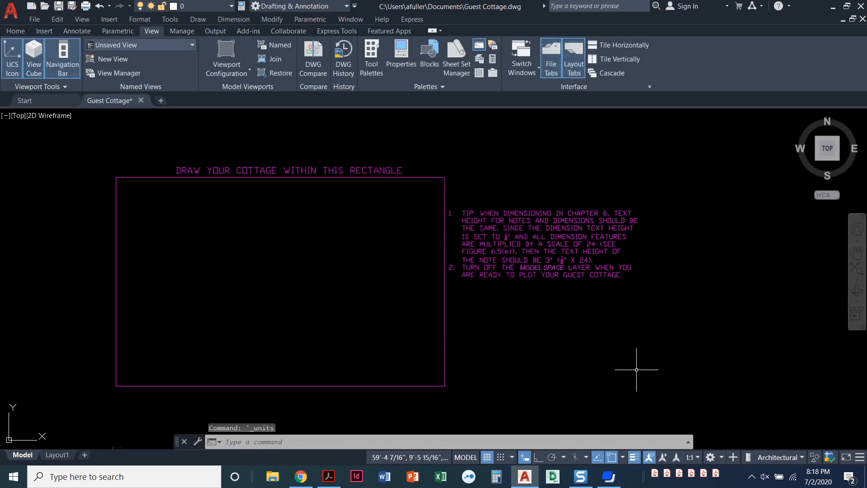
mouse_move(633, 356)
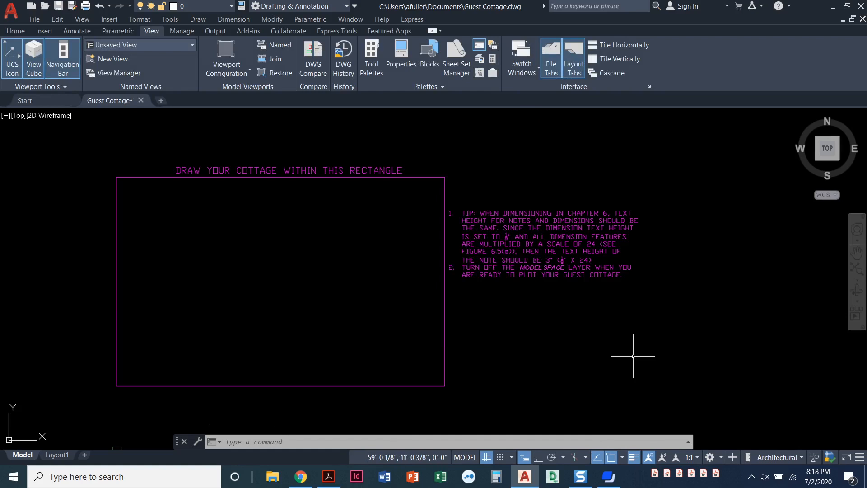
mouse_move(626, 312)
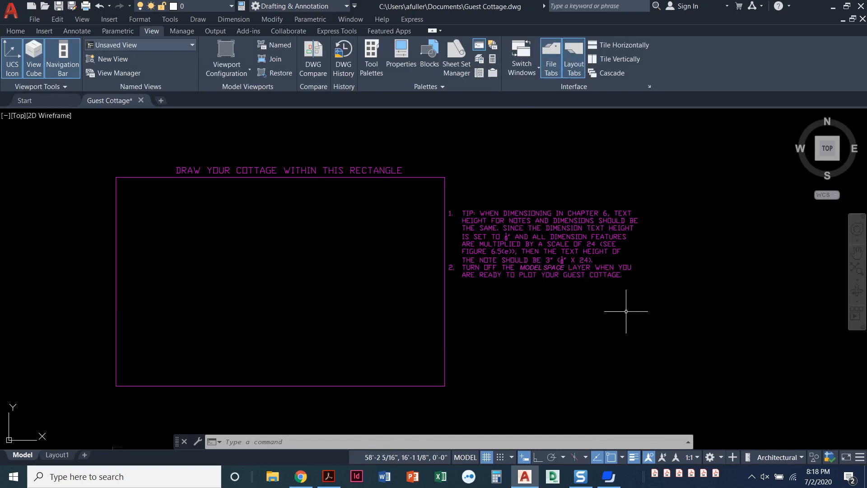
mouse_move(565, 282)
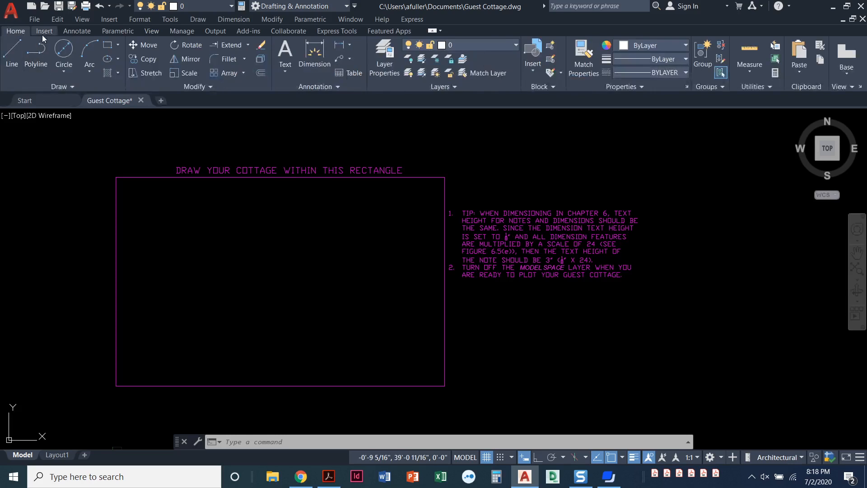
mouse_move(77, 96)
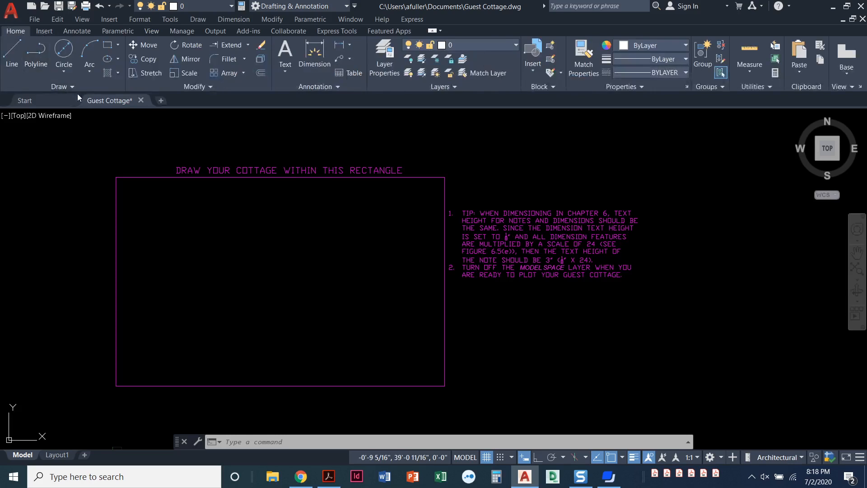
mouse_move(74, 32)
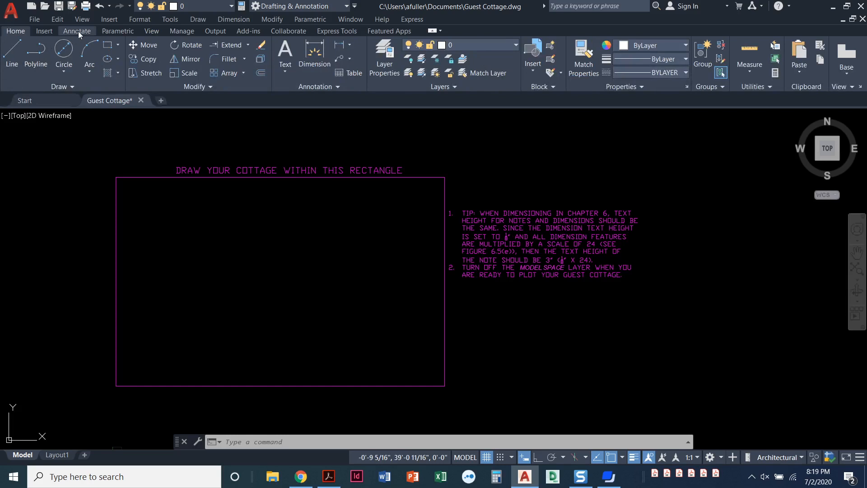
- Reach the Text Style dialog for STANDARD through the Home tab's Annotation panel launcher
click(77, 30)
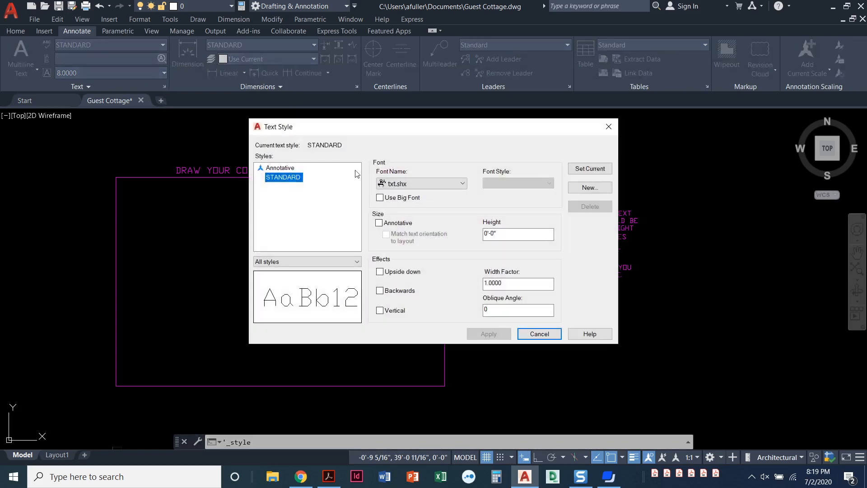
click(539, 334)
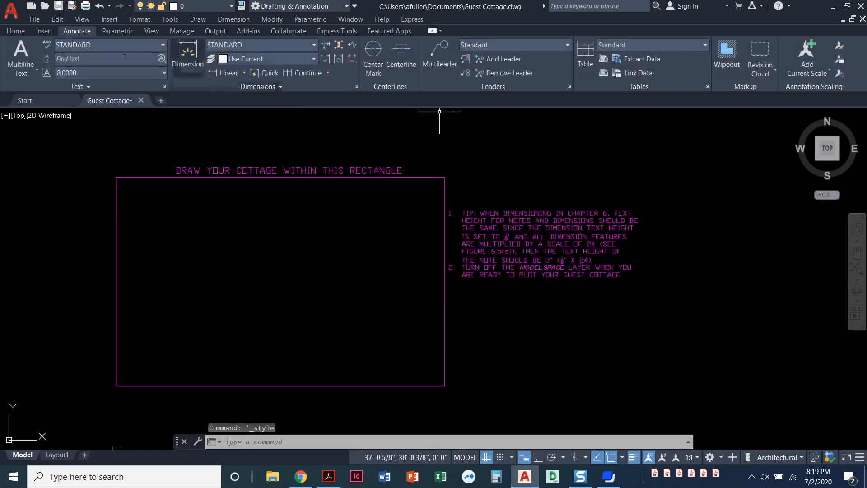
click(15, 30)
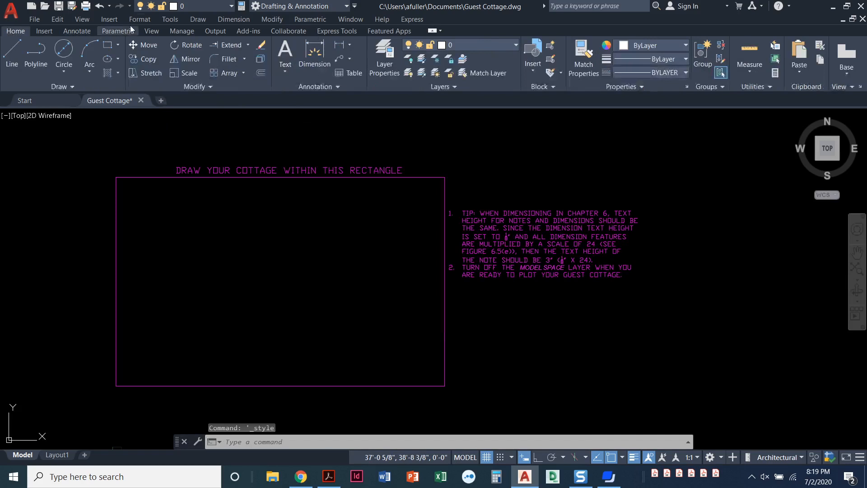
click(139, 19)
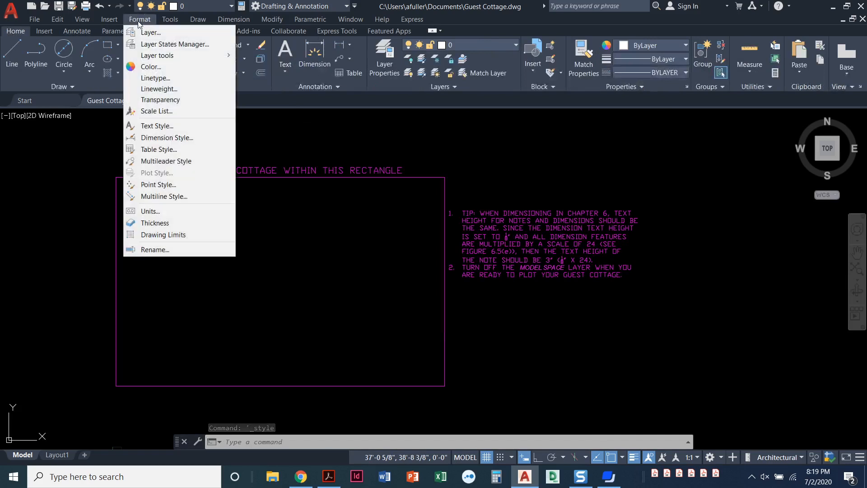
mouse_move(158, 126)
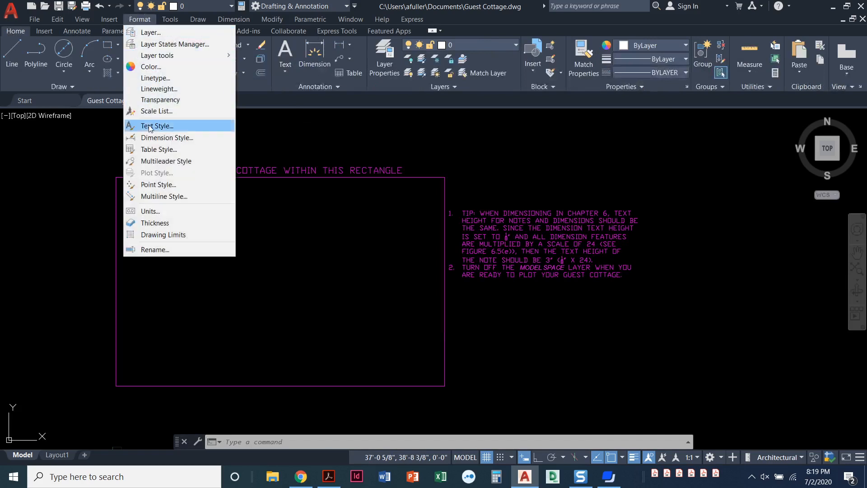
mouse_move(166, 130)
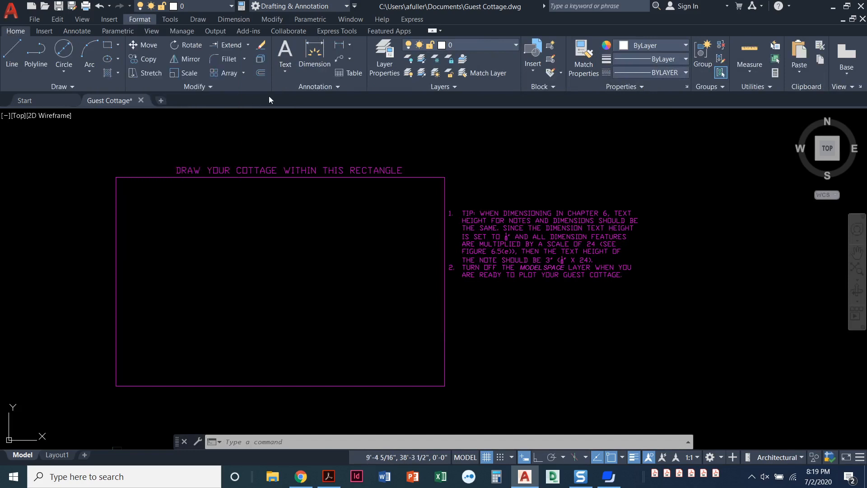
mouse_move(14, 61)
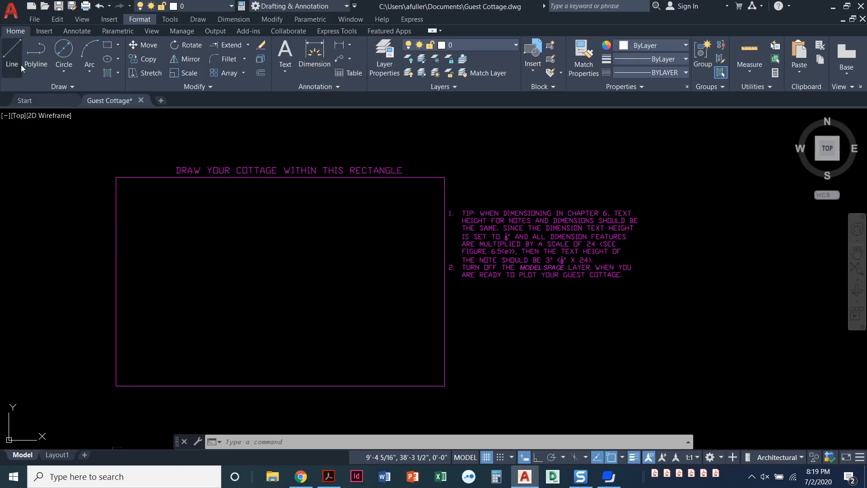
mouse_move(294, 92)
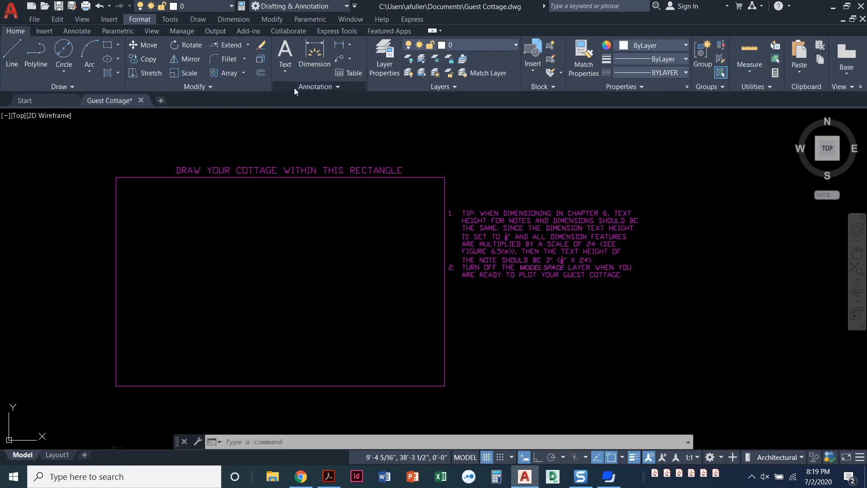
mouse_move(337, 89)
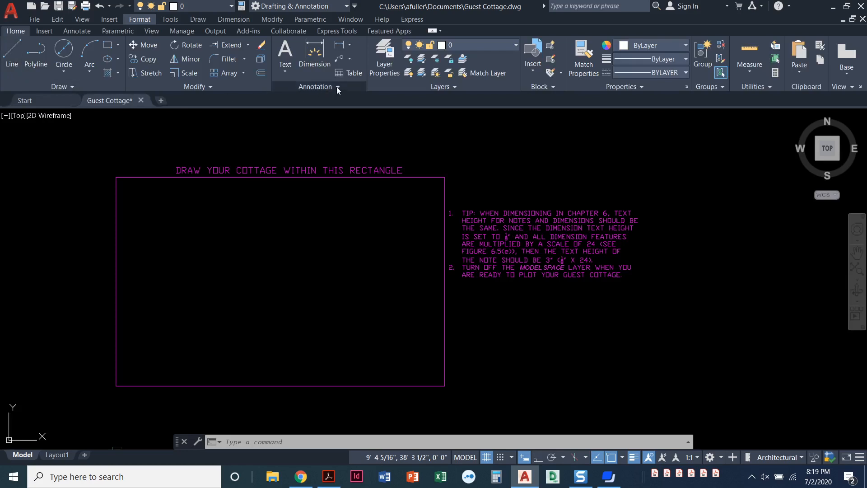
click(338, 87)
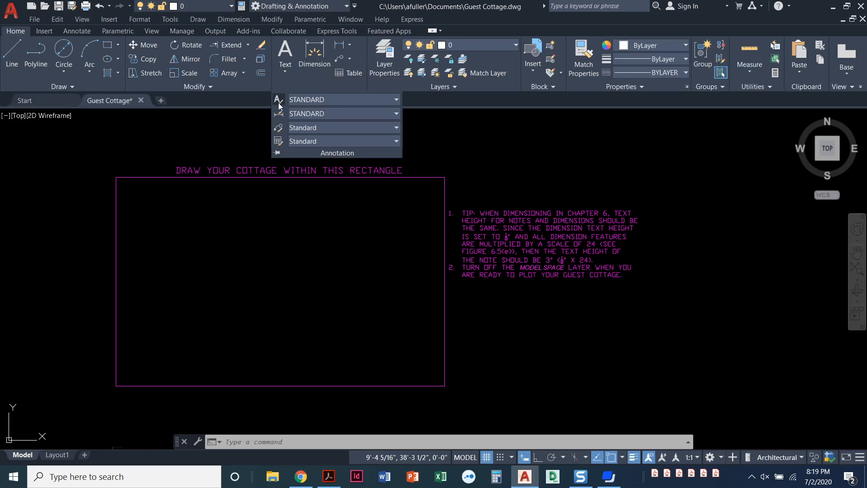
click(278, 99)
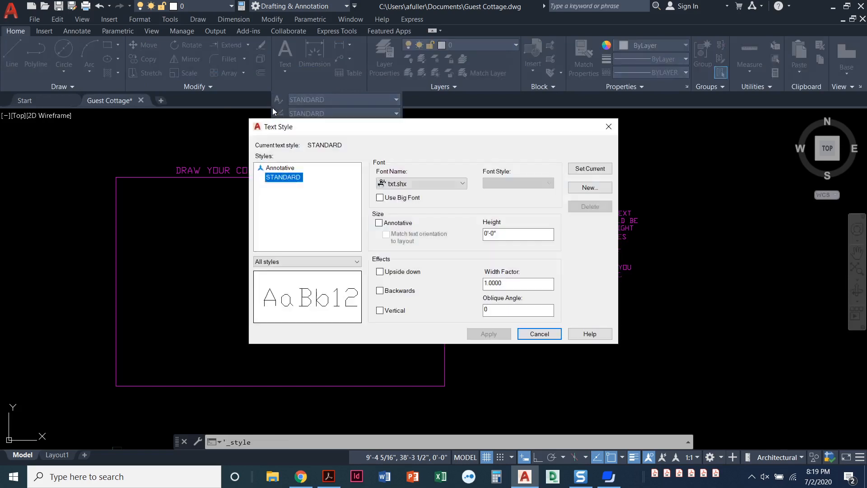
mouse_move(280, 126)
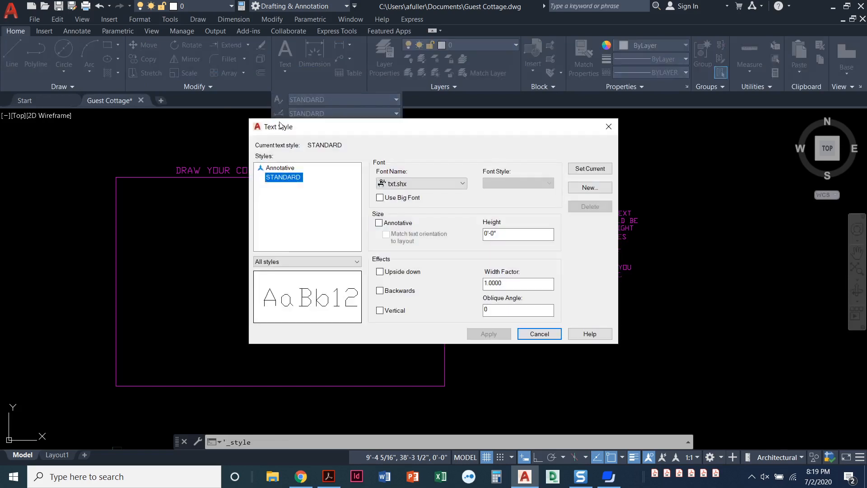
mouse_move(407, 188)
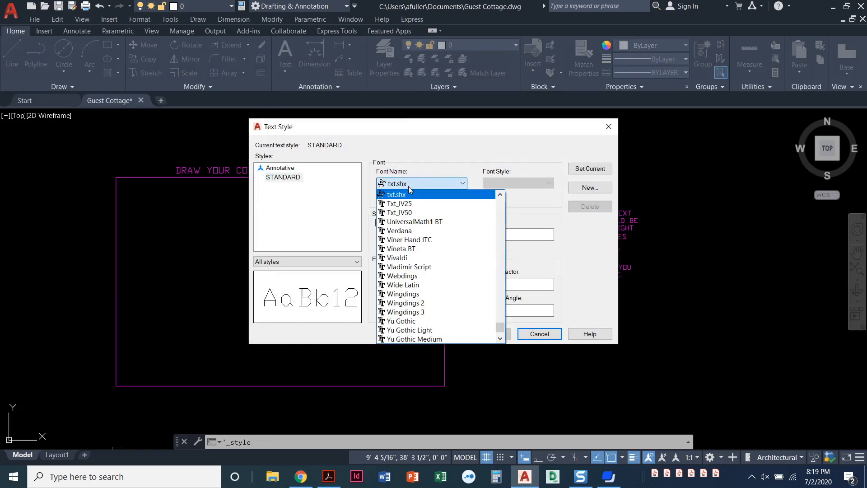
mouse_move(409, 194)
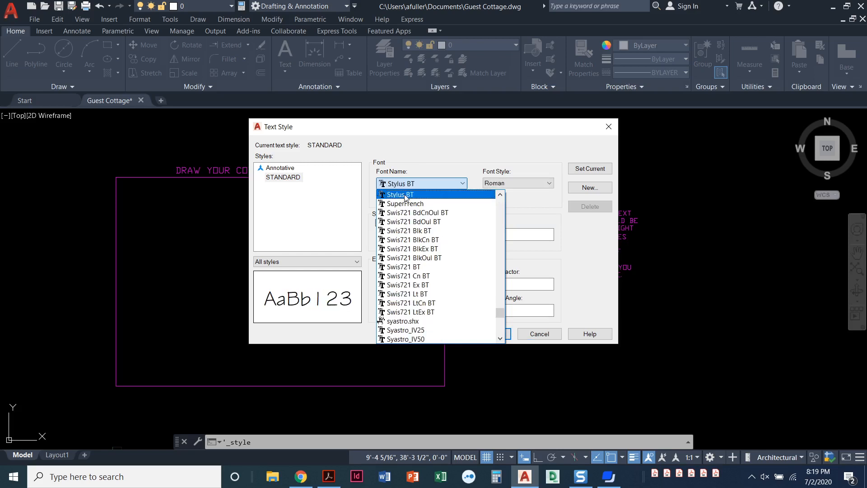
mouse_move(411, 196)
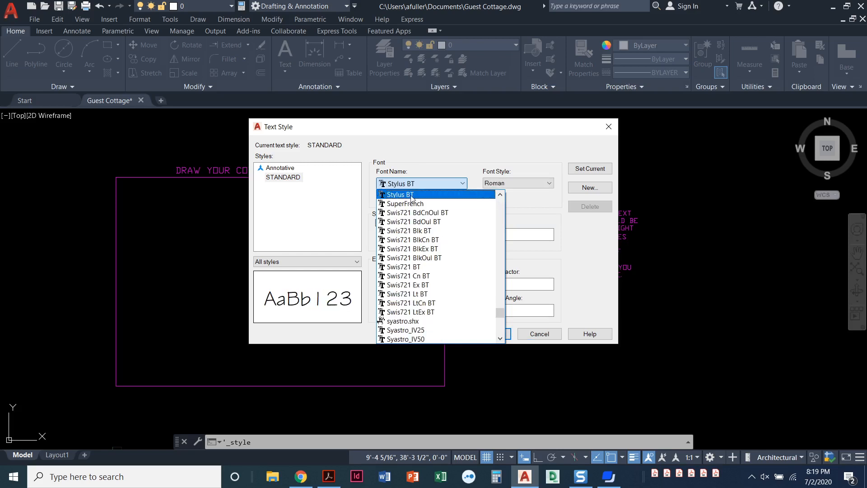
- Set the STANDARD text style font to Stylus BT and apply it
click(397, 194)
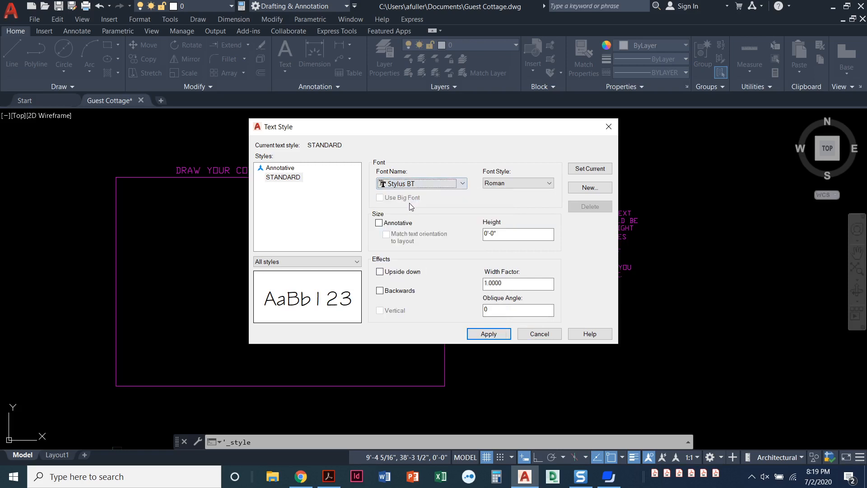
mouse_move(416, 202)
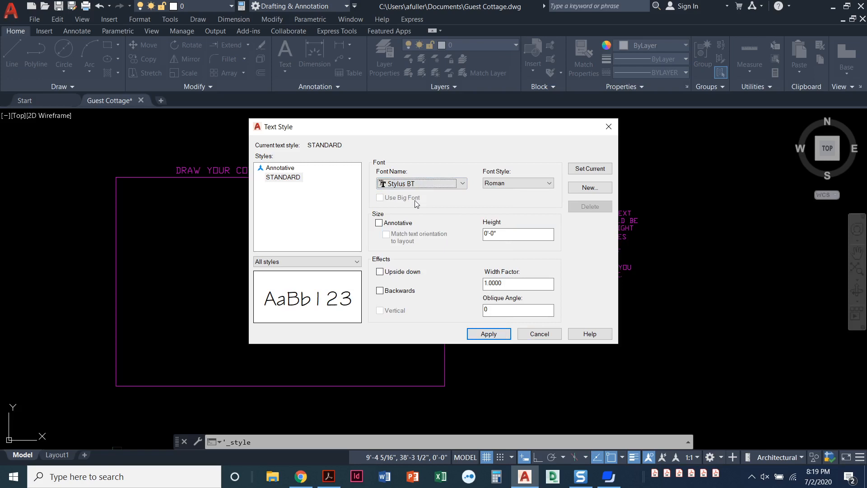
mouse_move(418, 202)
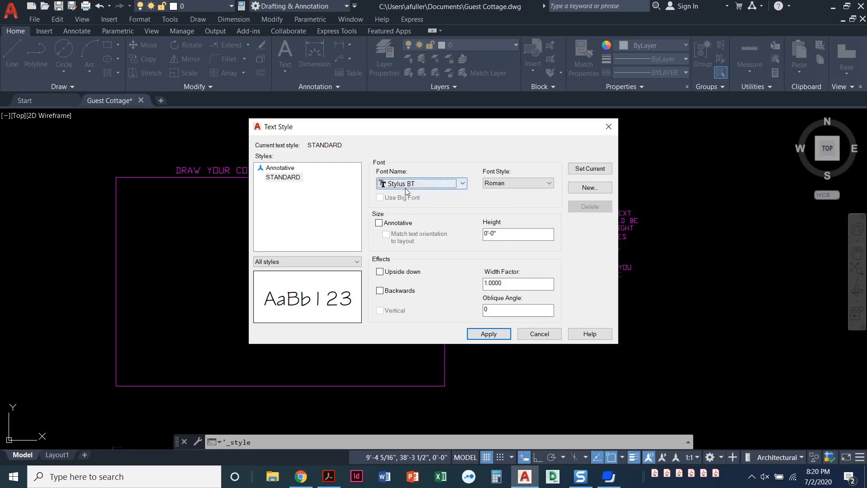
click(488, 334)
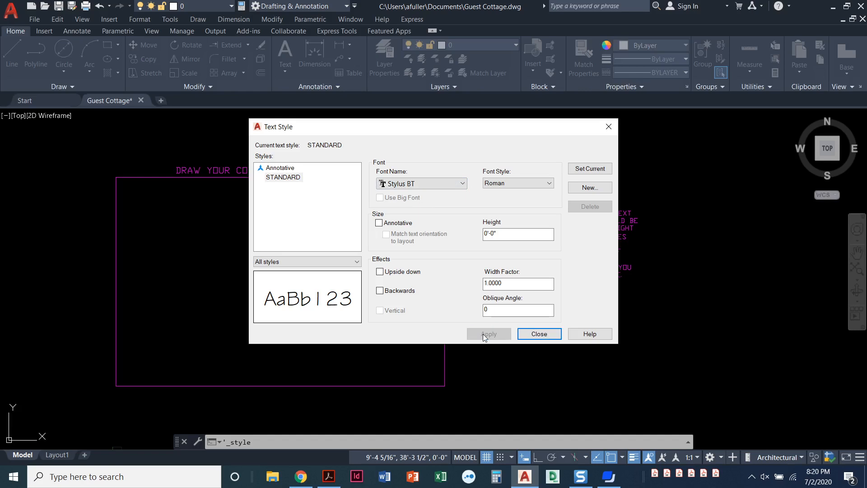
click(539, 334)
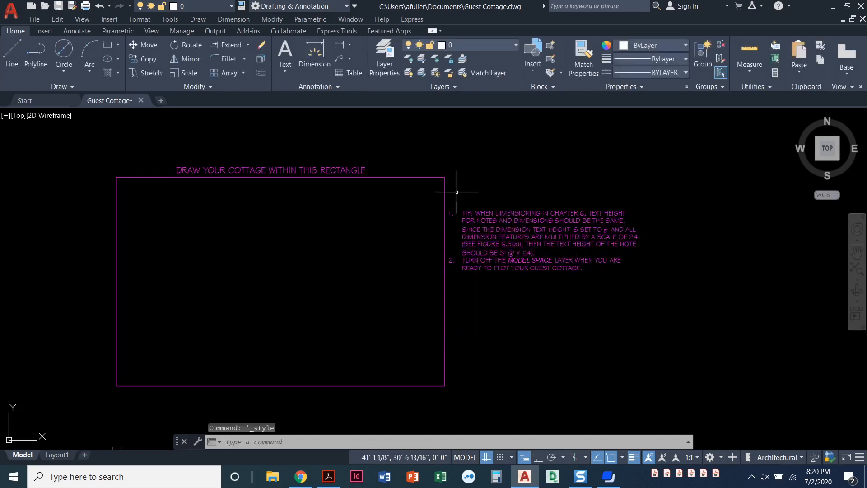
mouse_move(480, 248)
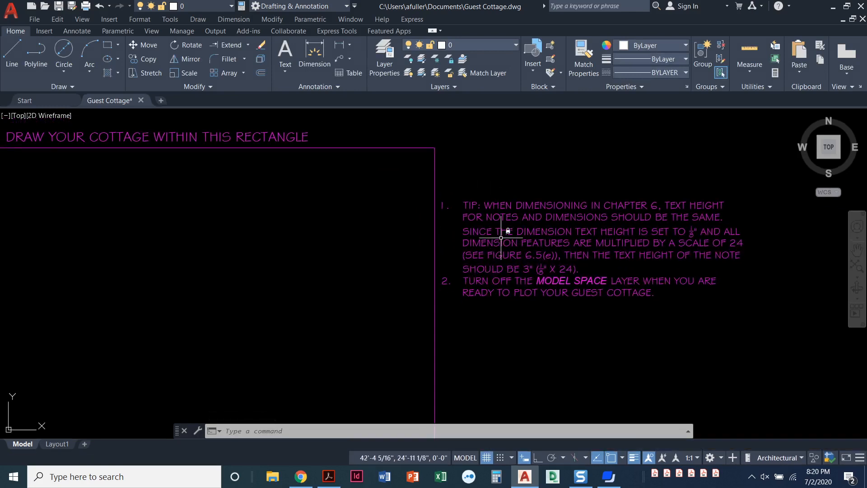
drag(500, 238, 390, 235)
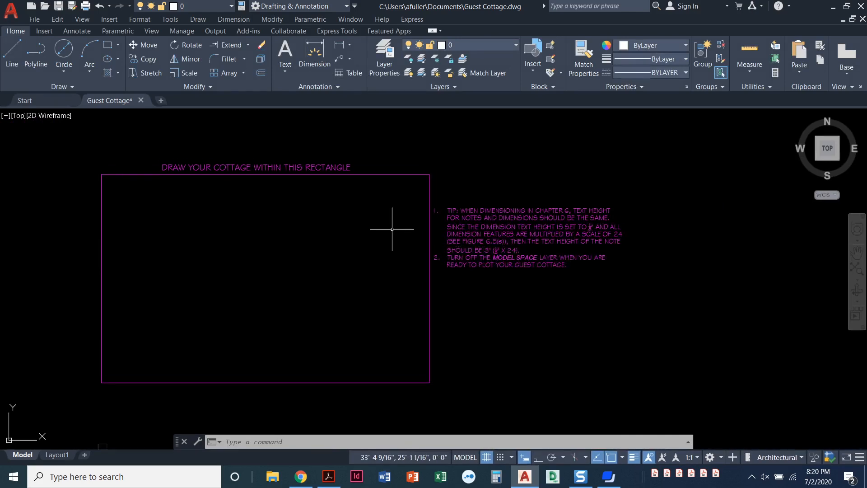
text(RE)
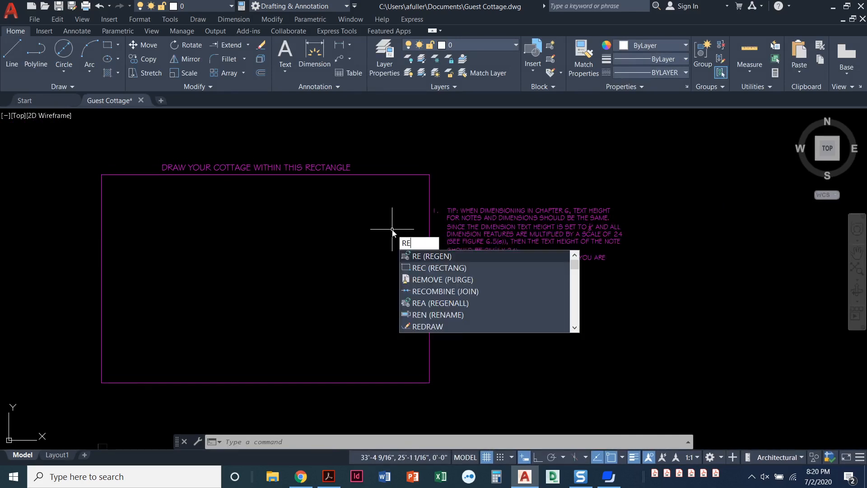
key(Enter)
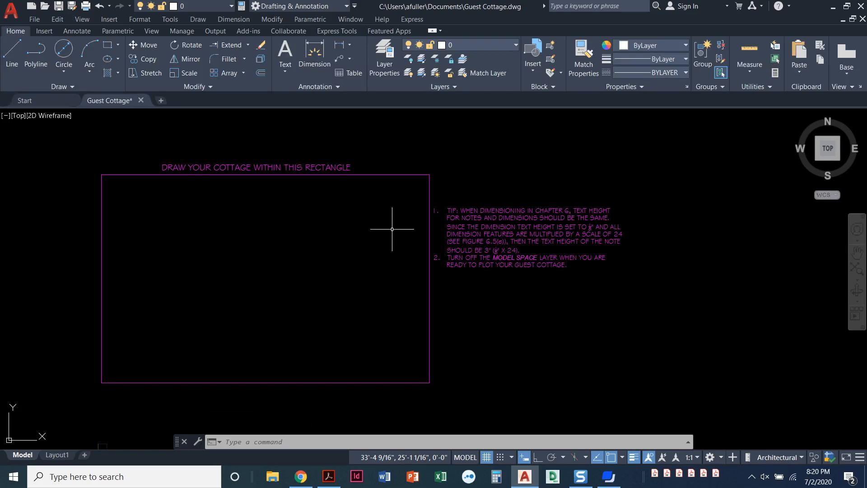
mouse_move(376, 112)
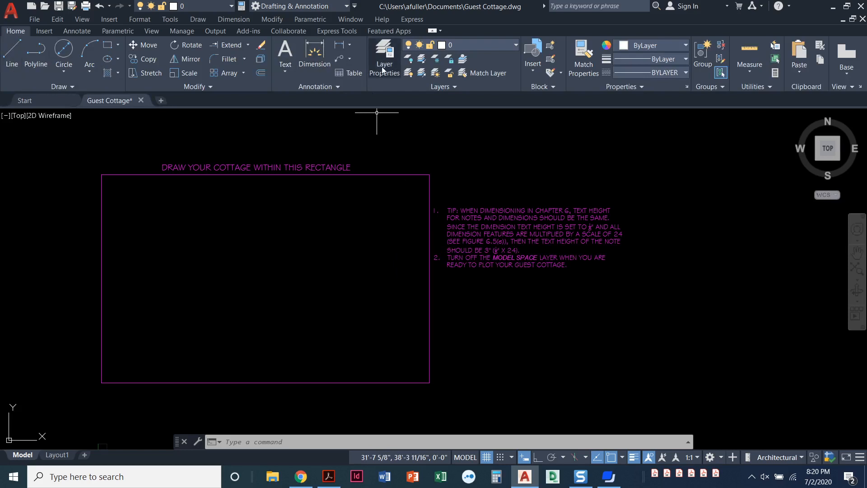
- Create a new layer named 'Clothes Rod' in Layer Properties Manager and start choosing its color
click(385, 54)
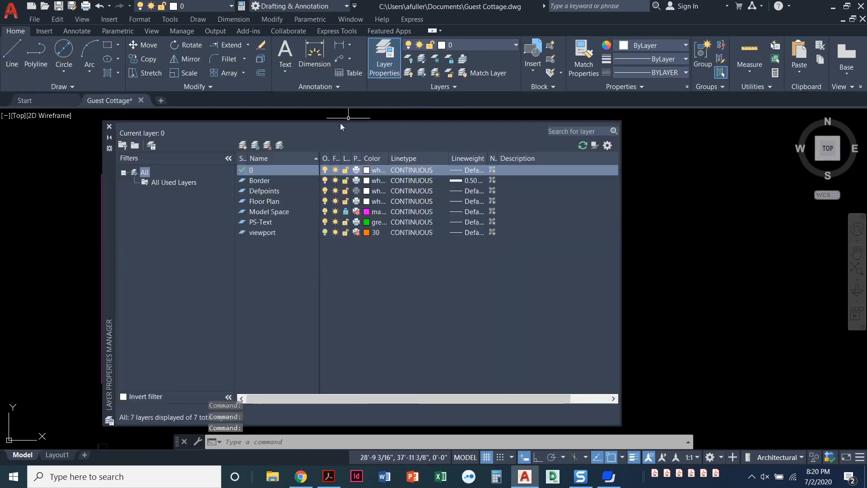
mouse_move(216, 212)
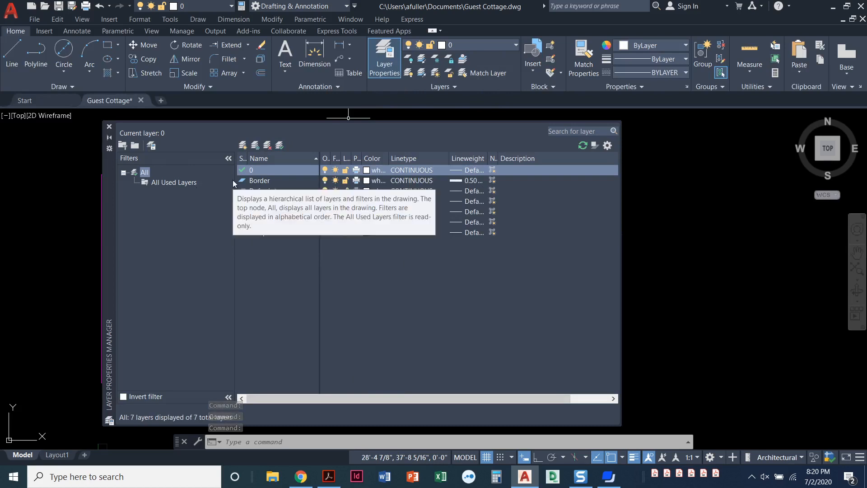
mouse_move(243, 146)
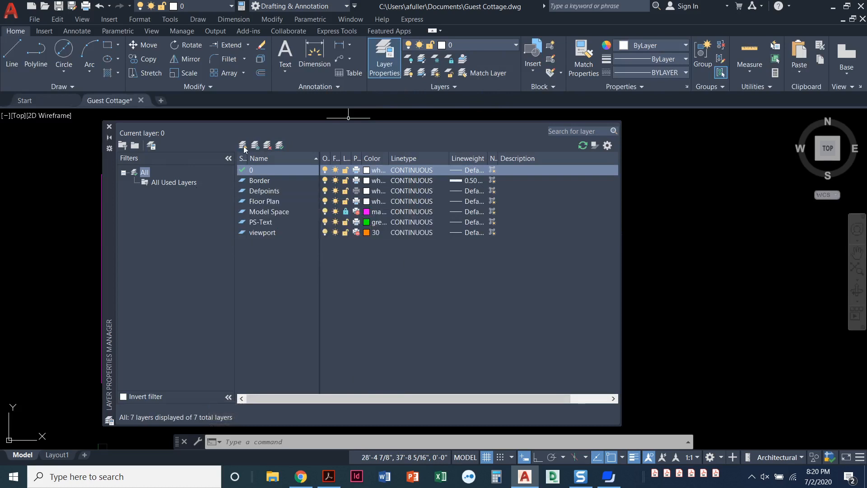
mouse_move(243, 145)
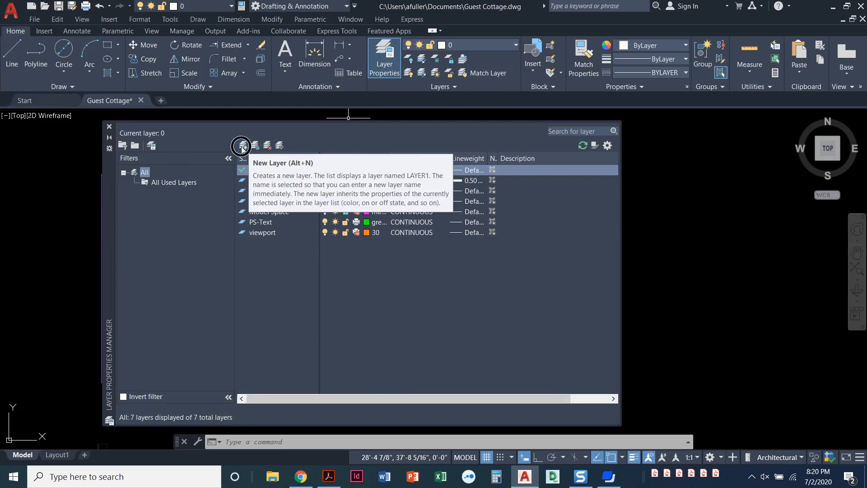
click(243, 144)
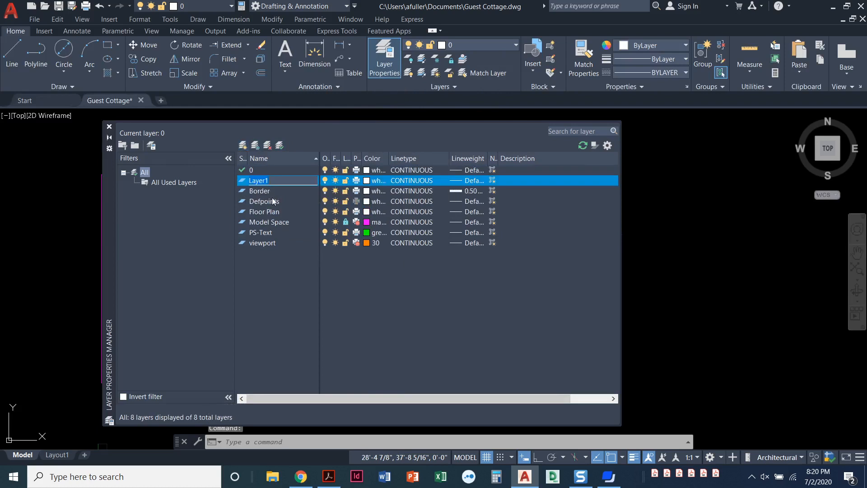
text(Clo)
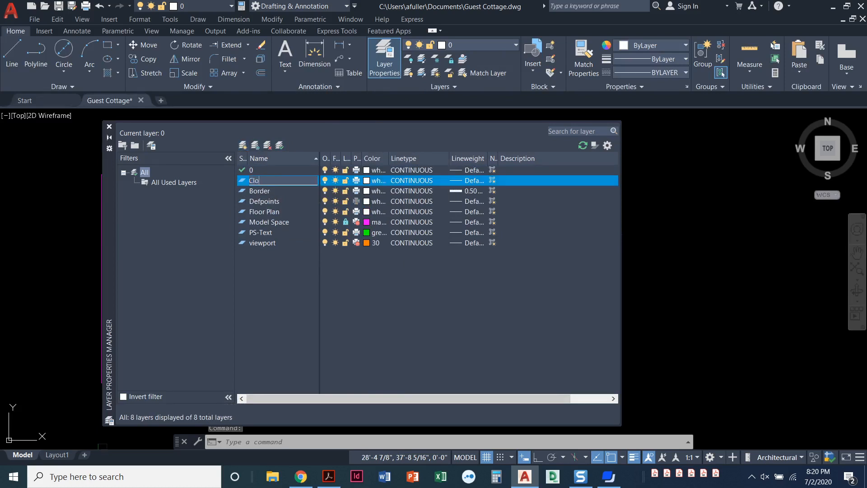
text(thes Rod)
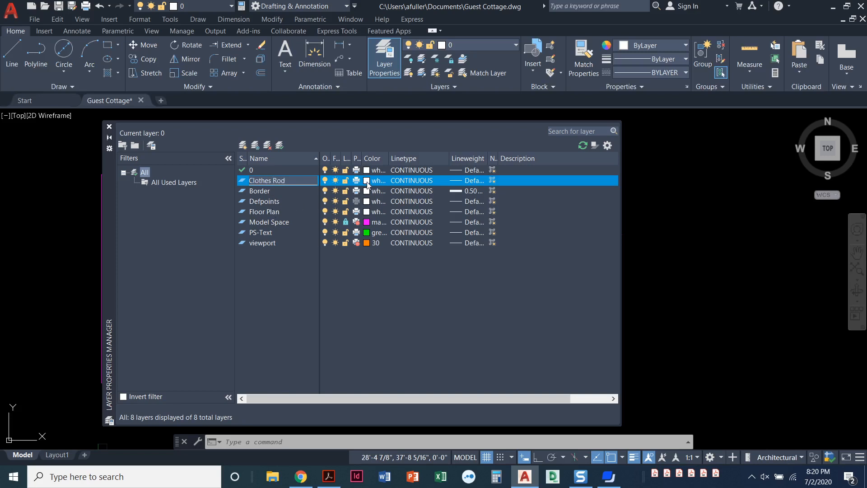
click(367, 180)
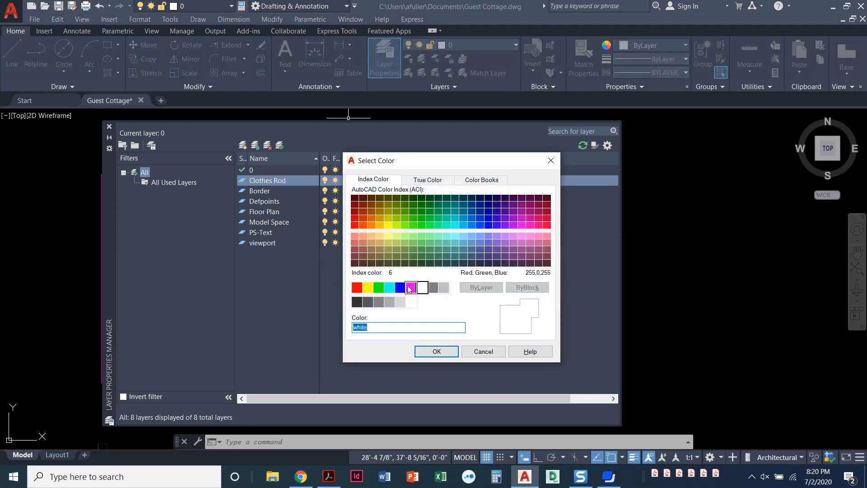
- Give the Clothes Rod layer magenta color and begin loading extra linetypes
click(422, 287)
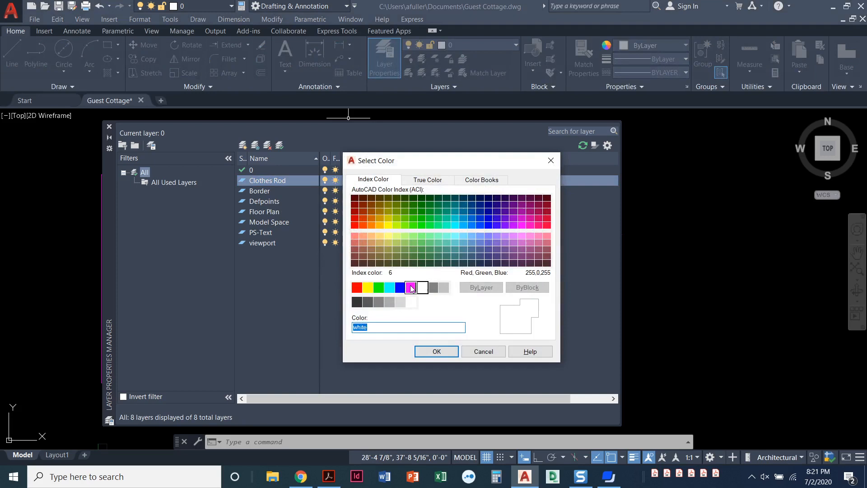
click(436, 351)
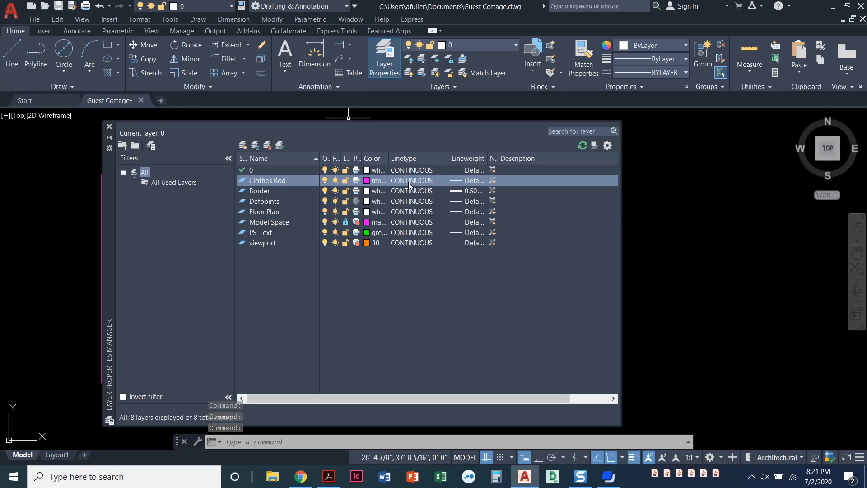
click(412, 180)
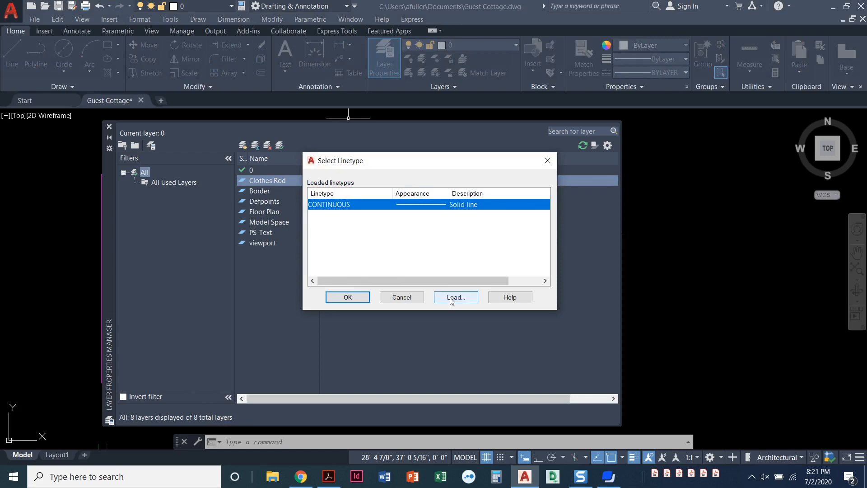
click(455, 297)
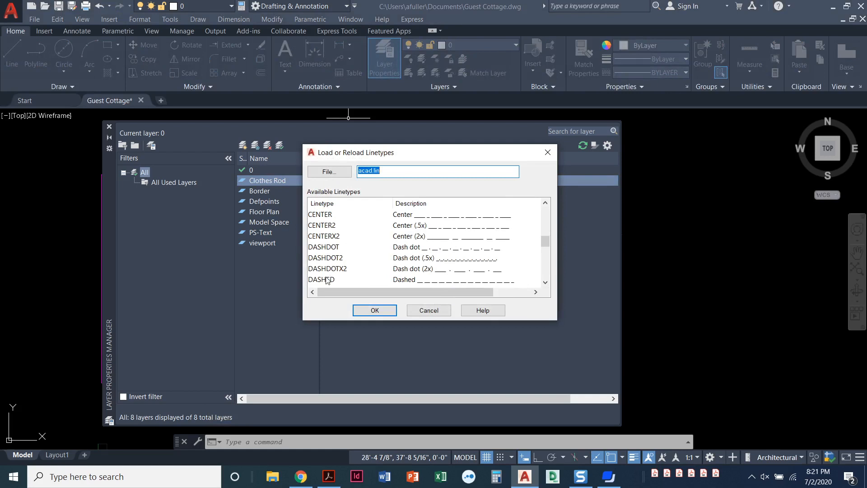
- Load DASHED from acad.lin and assign it as the Clothes Rod layer's linetype
click(322, 247)
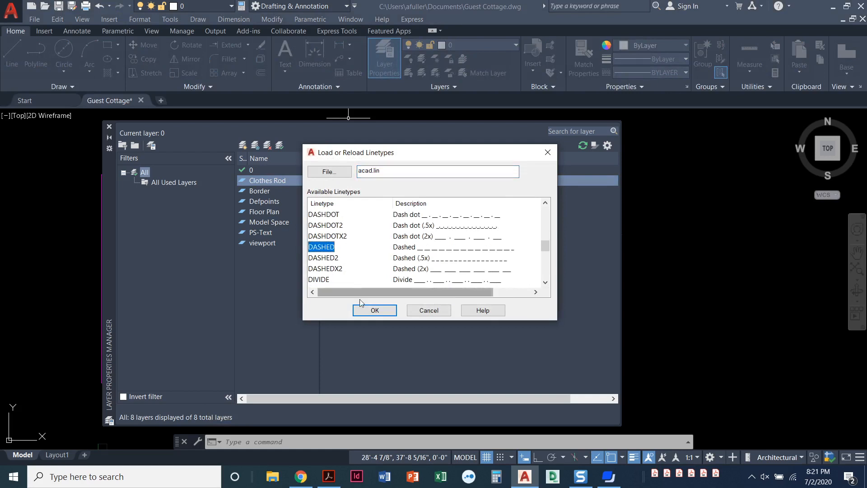
click(374, 311)
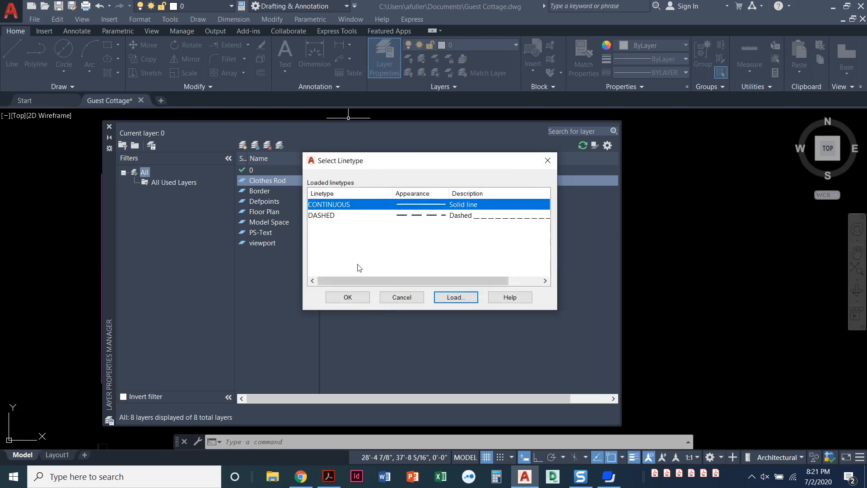
click(360, 215)
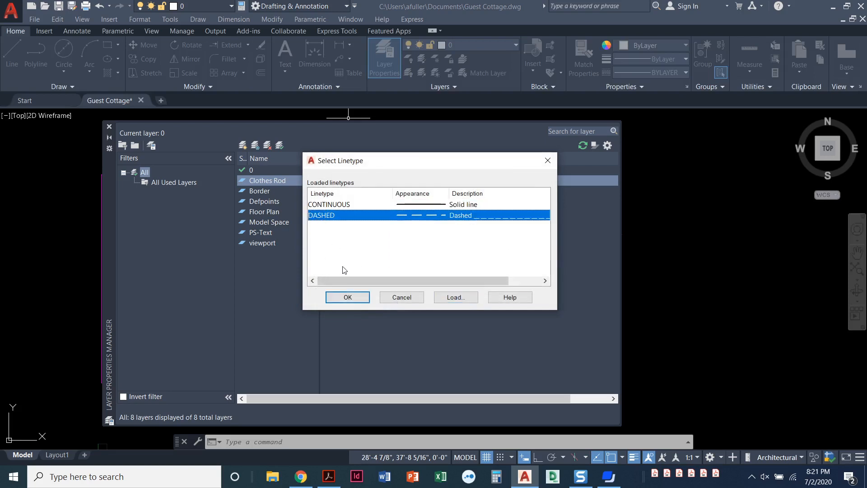
mouse_move(388, 277)
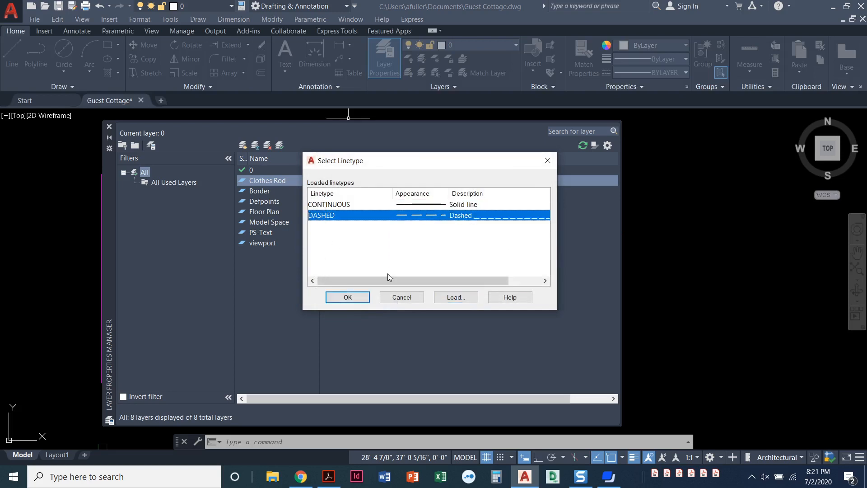
mouse_move(366, 263)
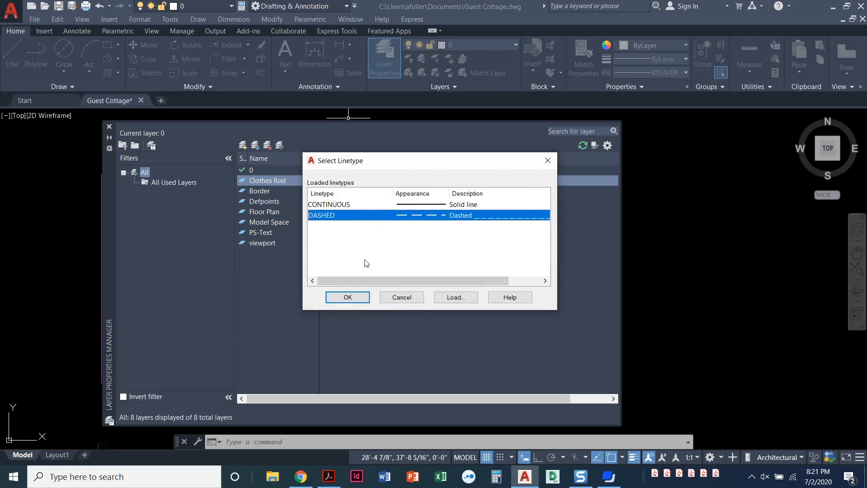
click(346, 297)
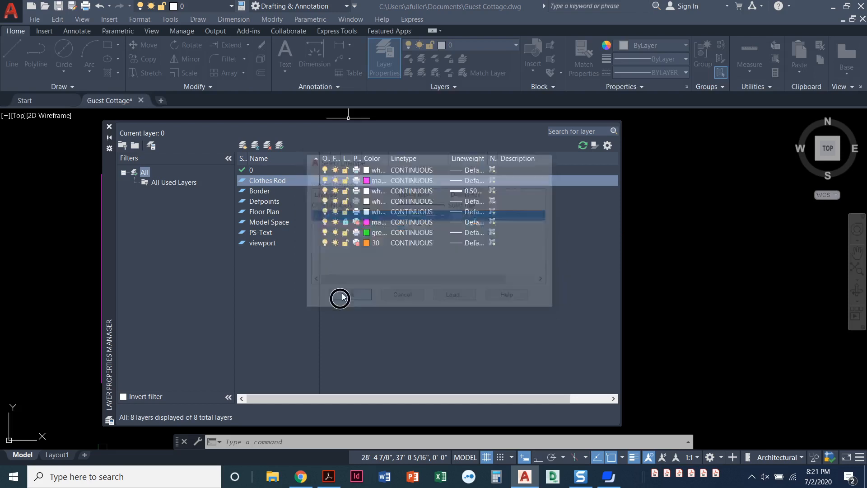
click(340, 294)
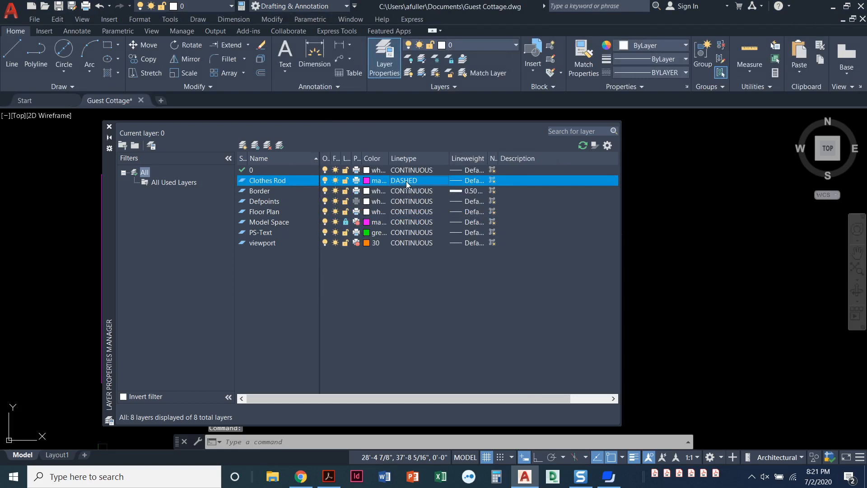
mouse_move(409, 189)
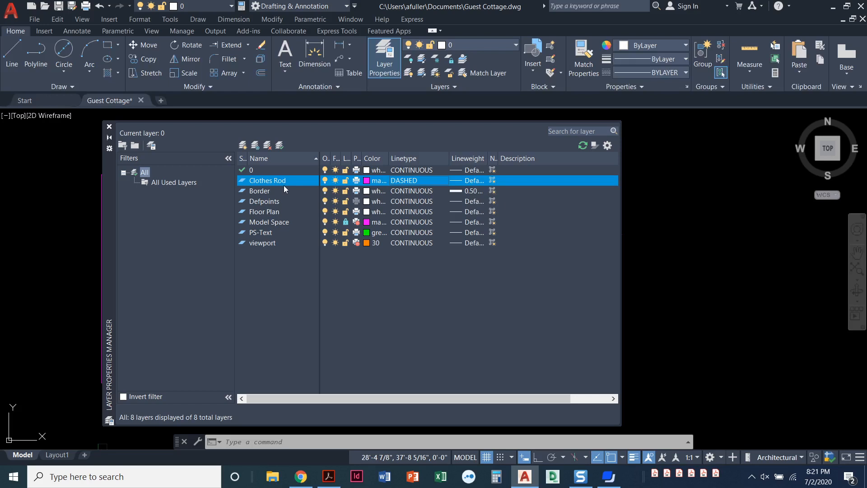
mouse_move(220, 159)
text(Doors)
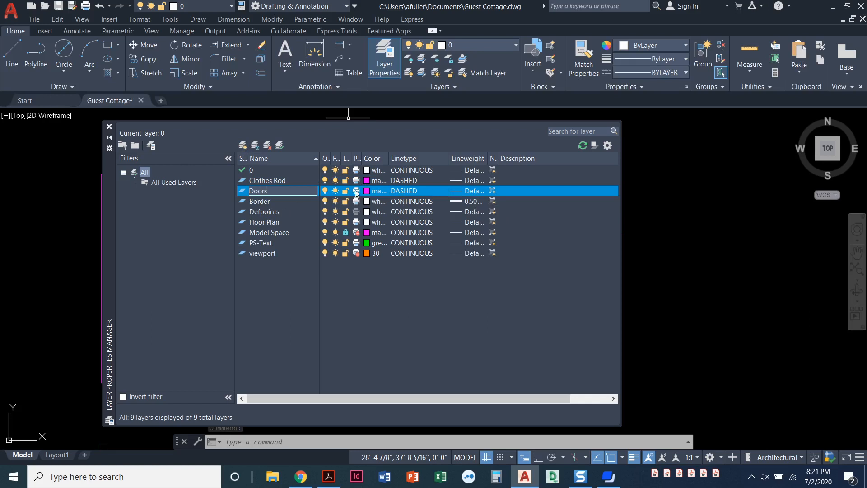
- Make the Doors layer blue with CONTINUOUS linetype and add another new layer
click(366, 191)
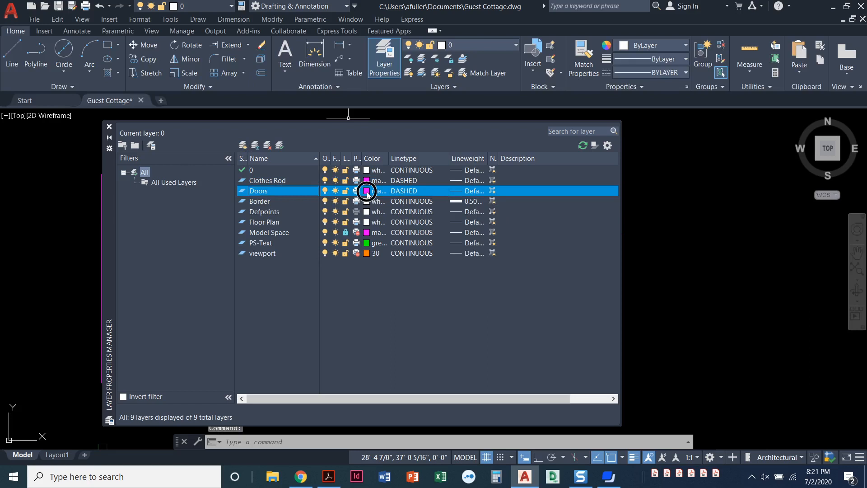
click(367, 191)
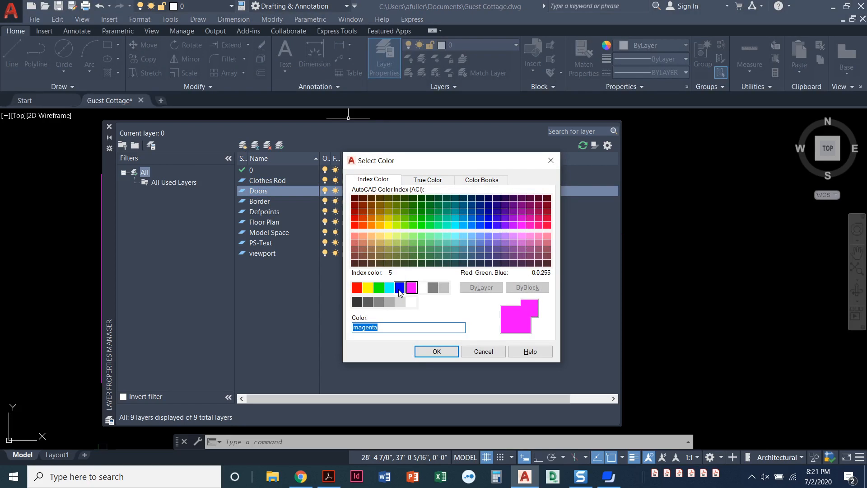
click(399, 287)
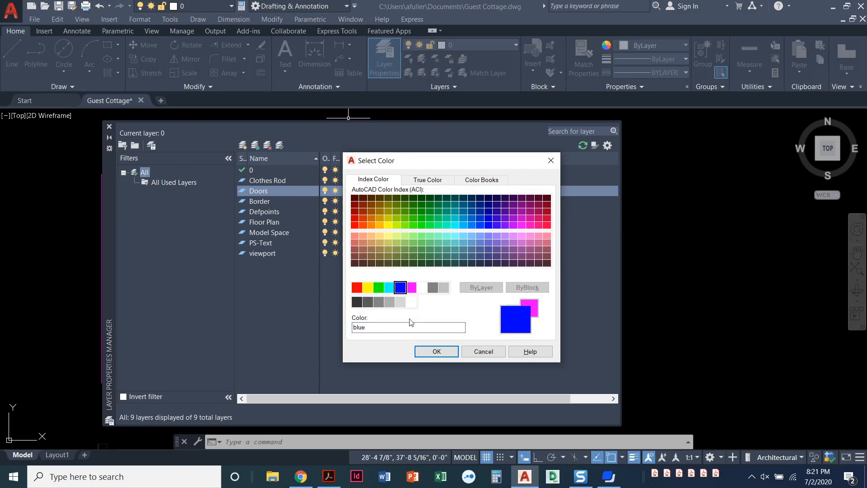
click(436, 351)
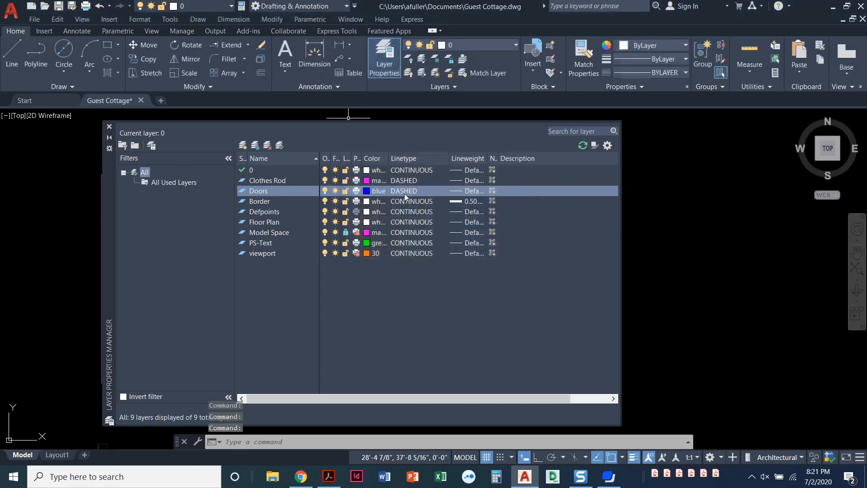
click(403, 191)
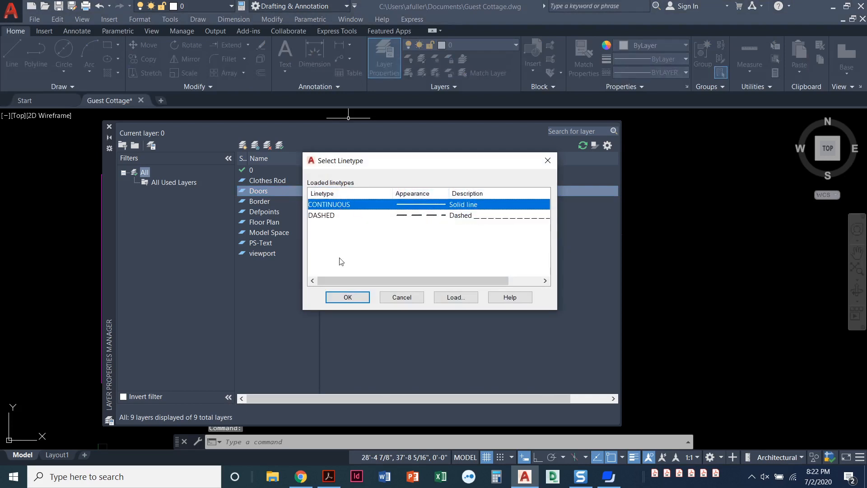
click(347, 297)
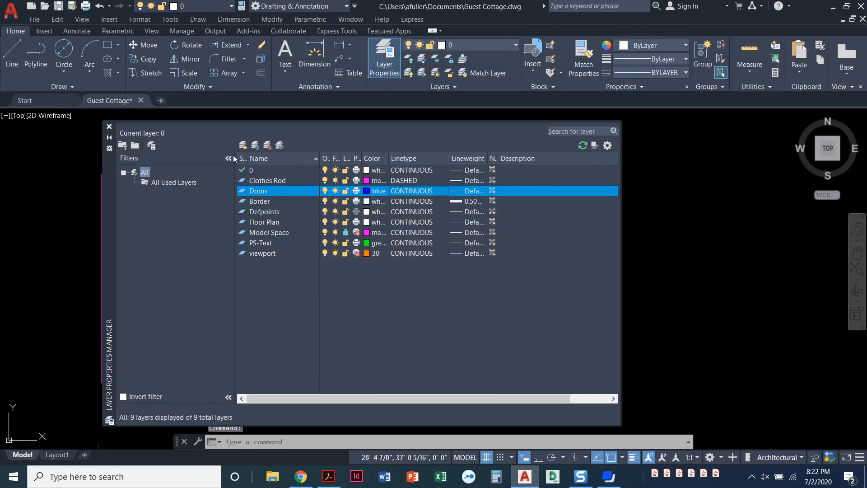
click(243, 145)
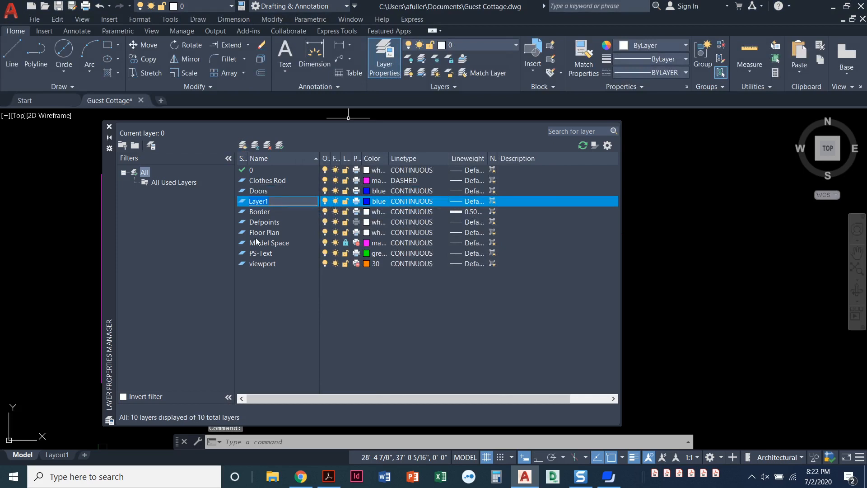
- Name the new layer Hatch, color it cyan, and start another new layer
text(Ha)
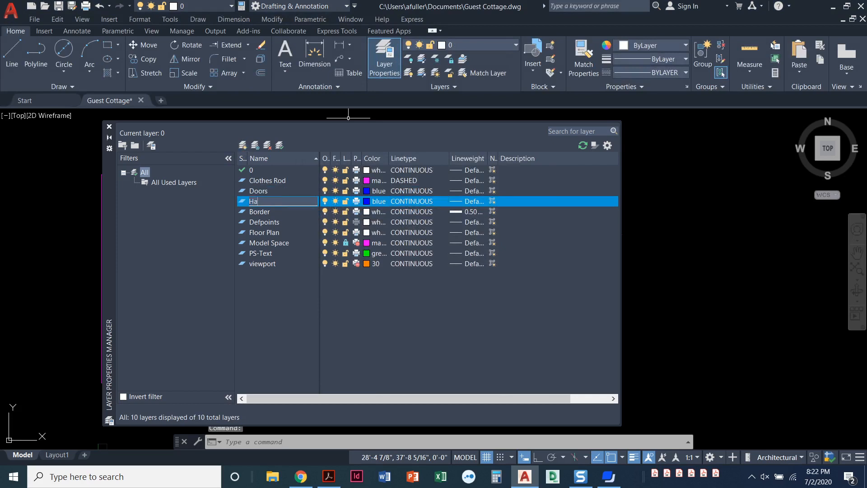
text(tch)
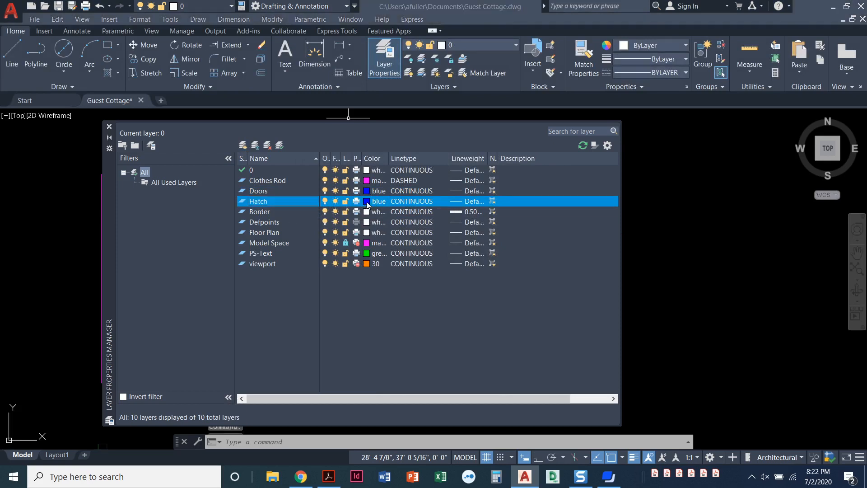
click(366, 200)
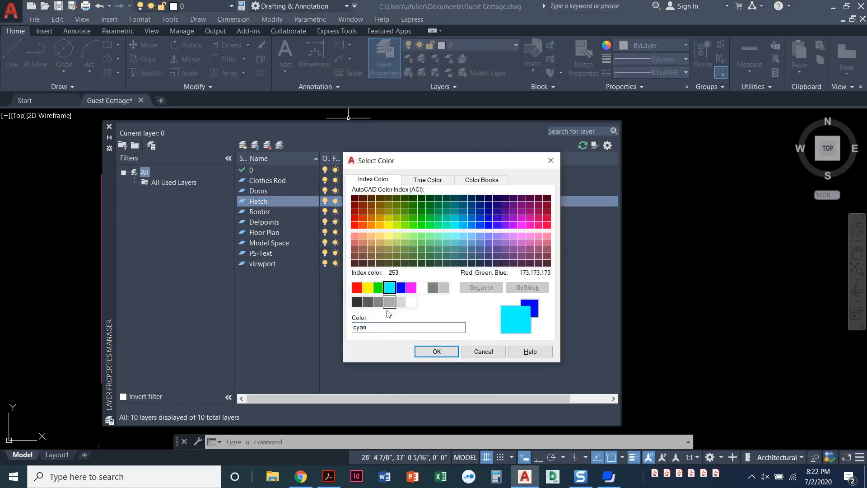
click(436, 351)
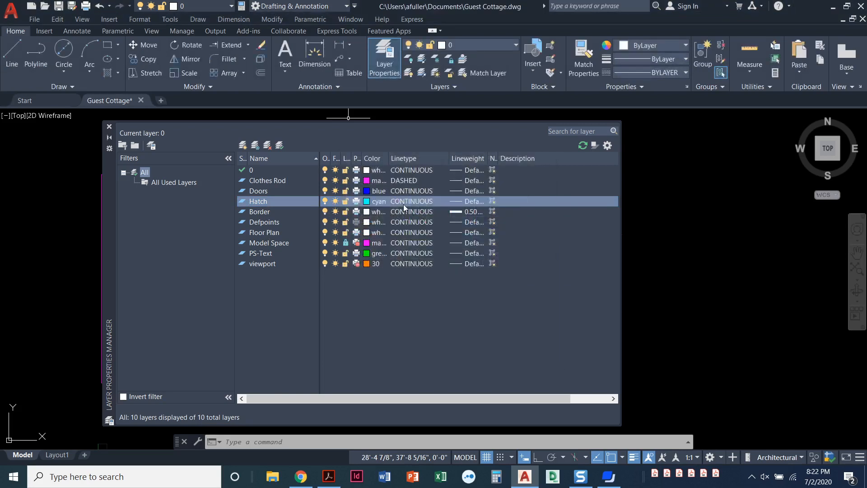
mouse_move(244, 150)
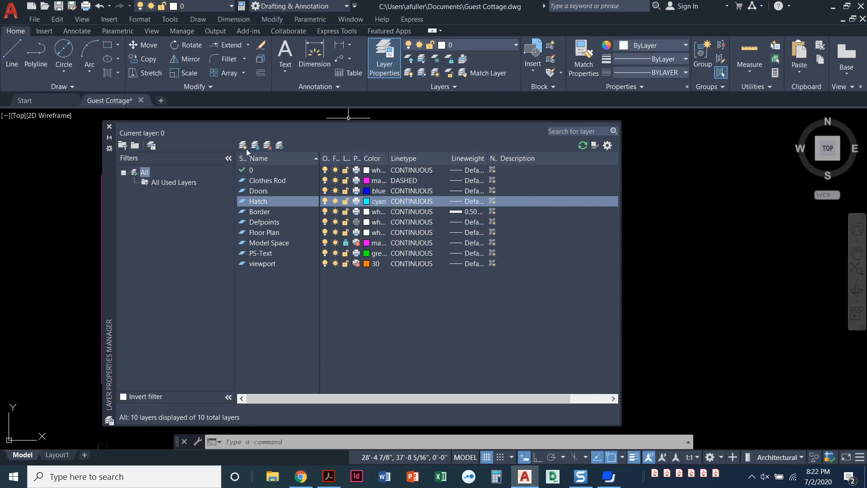
click(242, 144)
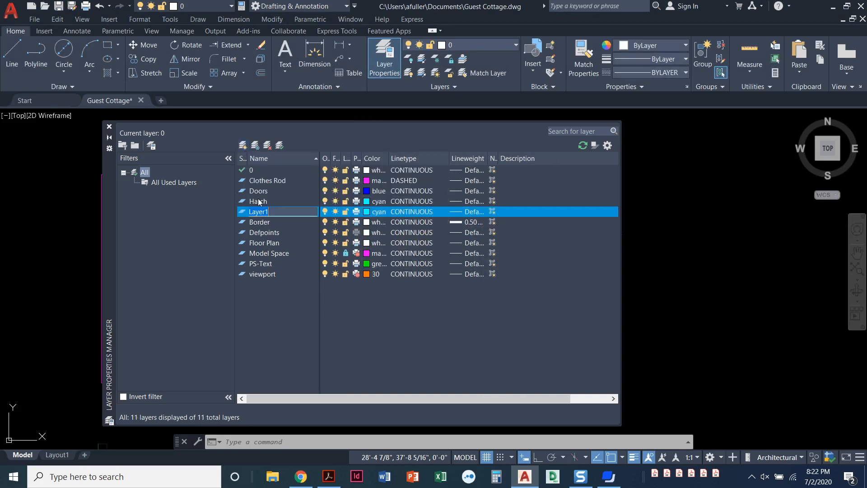
- Name the new layer Shelves and give it the color yellow
text(Shelves)
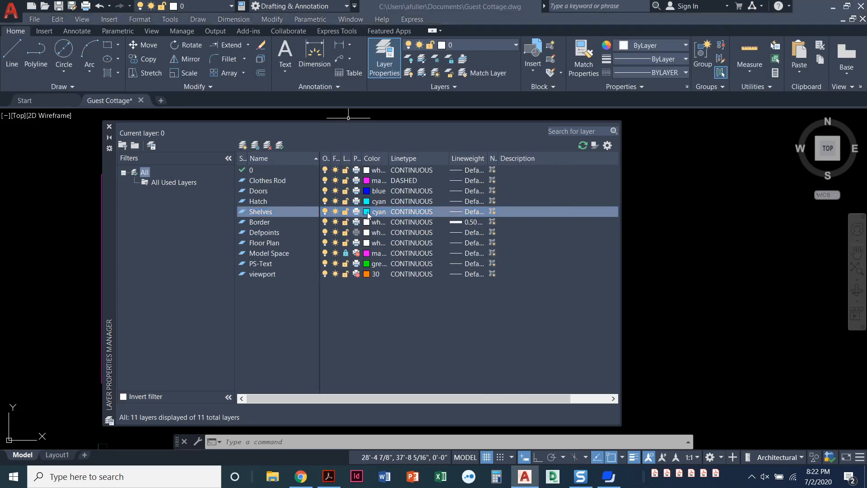
click(367, 211)
text(Te)
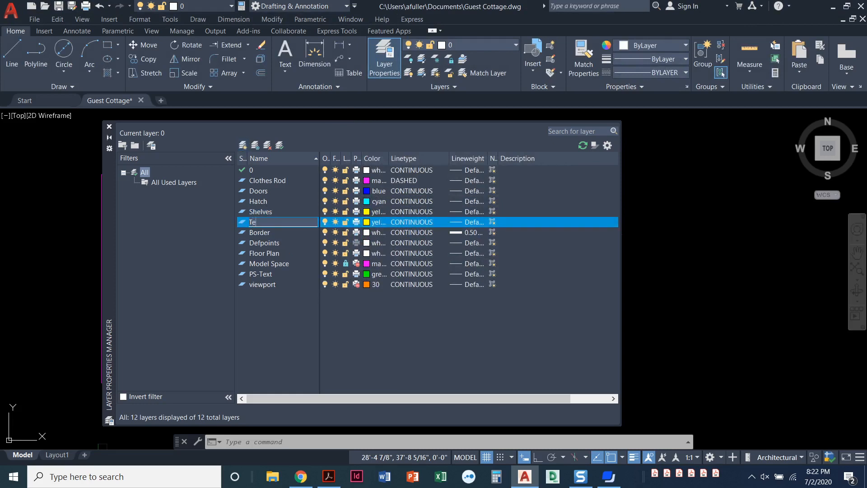
- Add a Text layer colored magenta and start another new layer
text(xt)
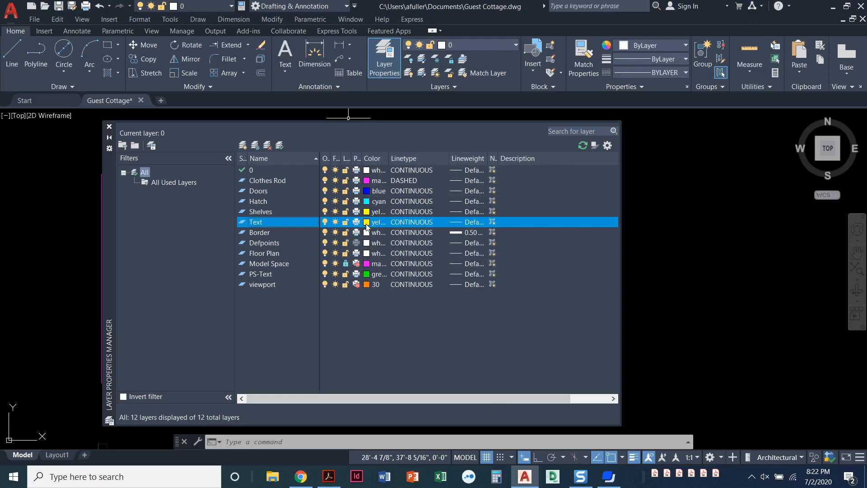
click(366, 222)
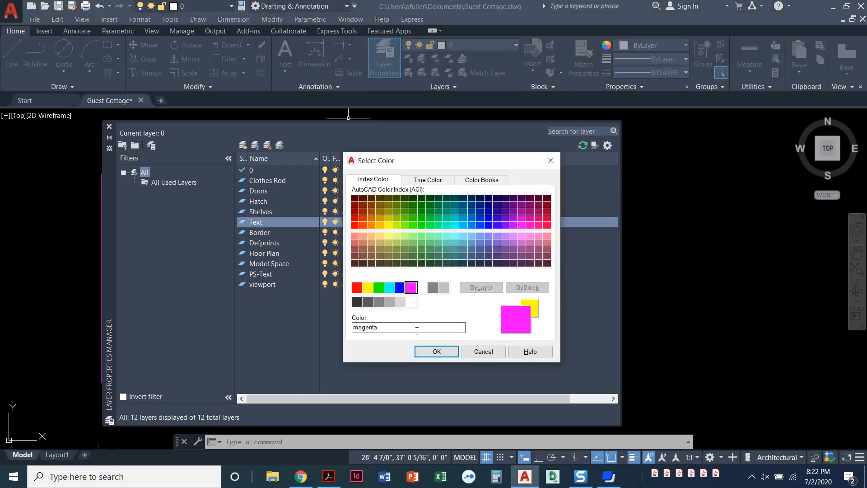
click(436, 352)
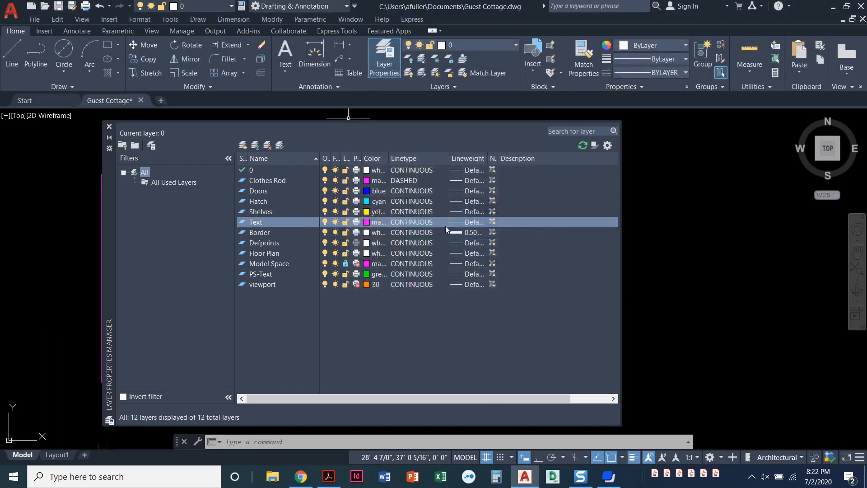
mouse_move(482, 238)
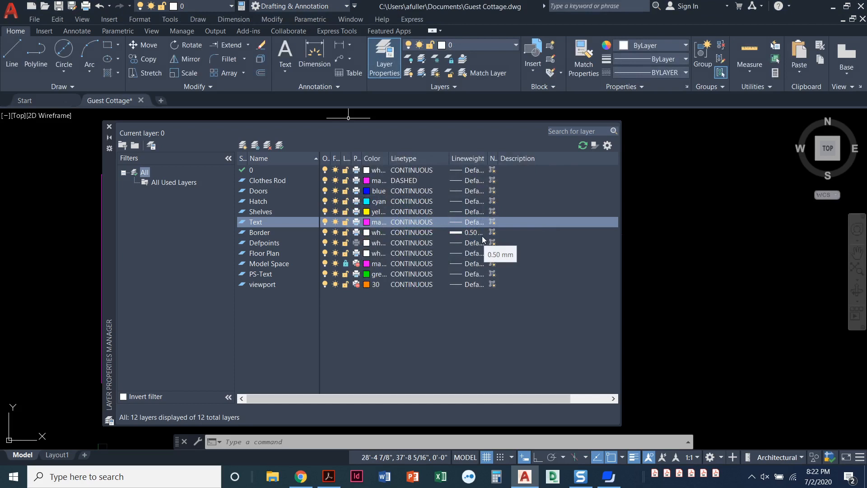
mouse_move(242, 145)
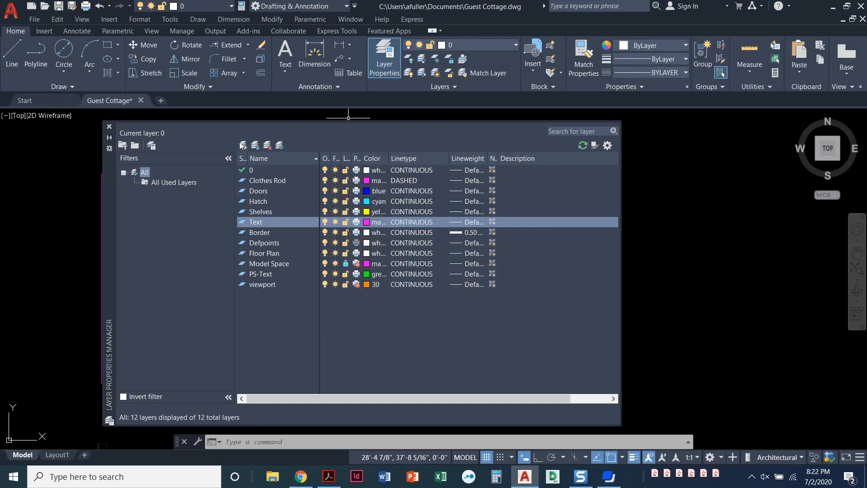
click(243, 145)
text(Walls)
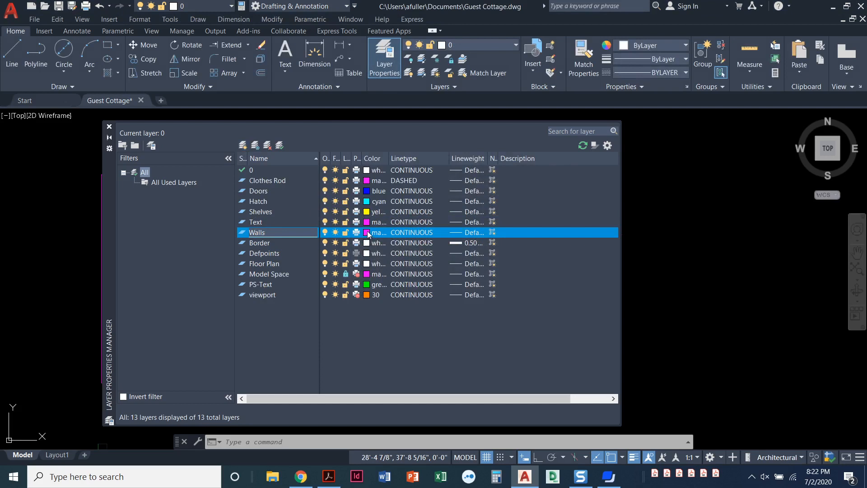
- Color the Walls layer red, add a green Windows layer, and close the Layer Properties Manager
click(366, 233)
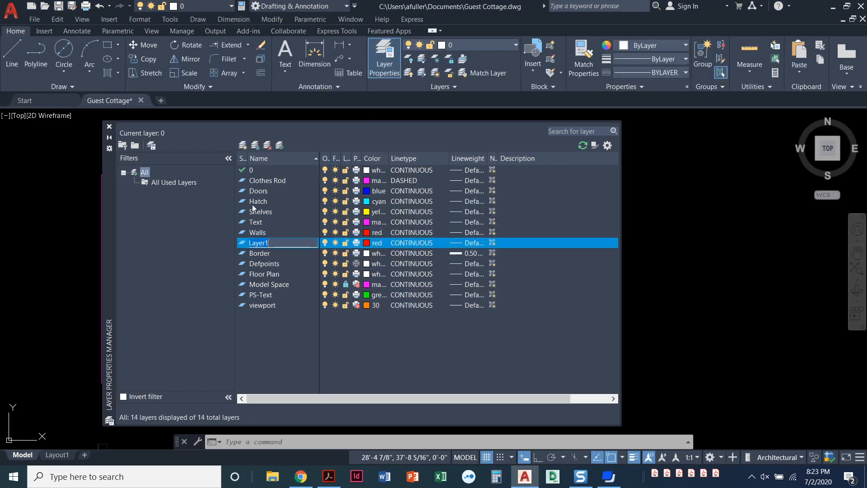
text(Windows)
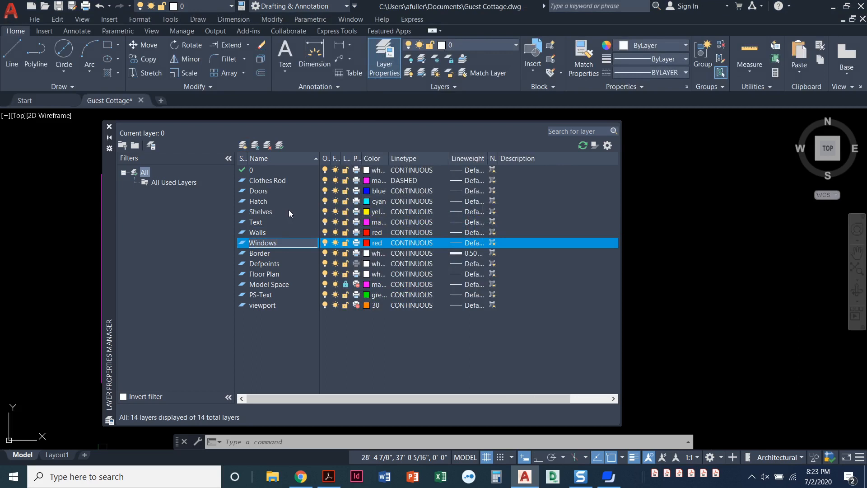
click(367, 243)
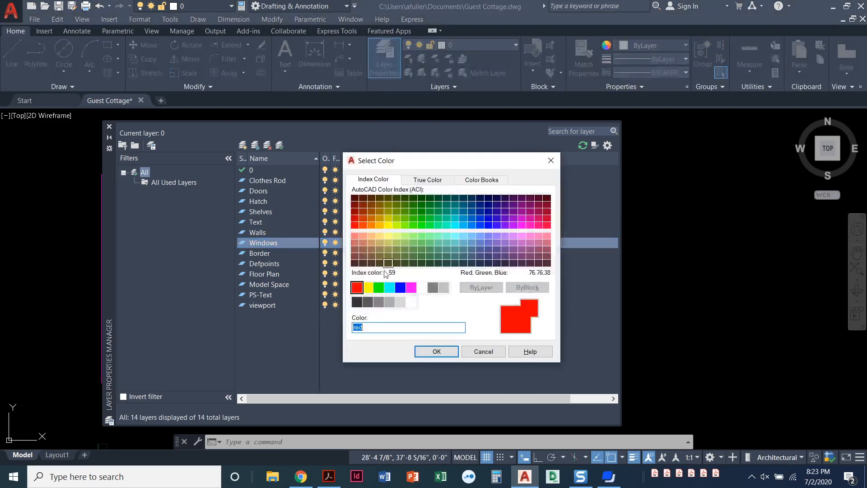
click(379, 287)
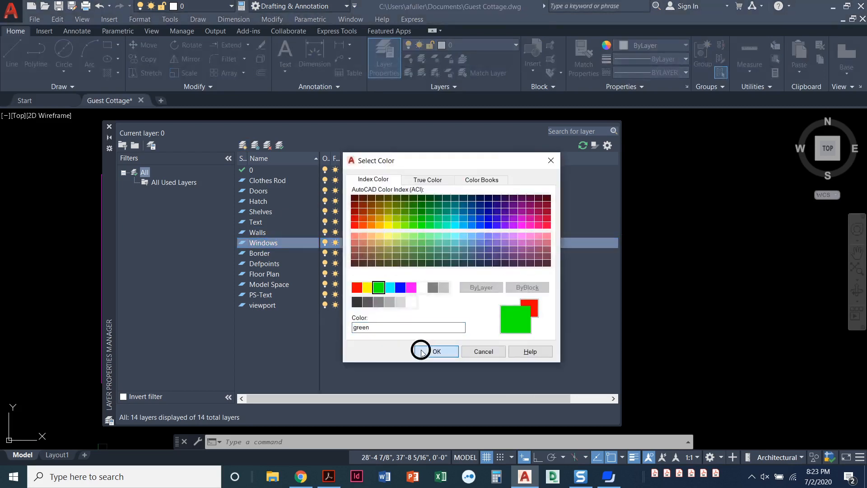
click(422, 351)
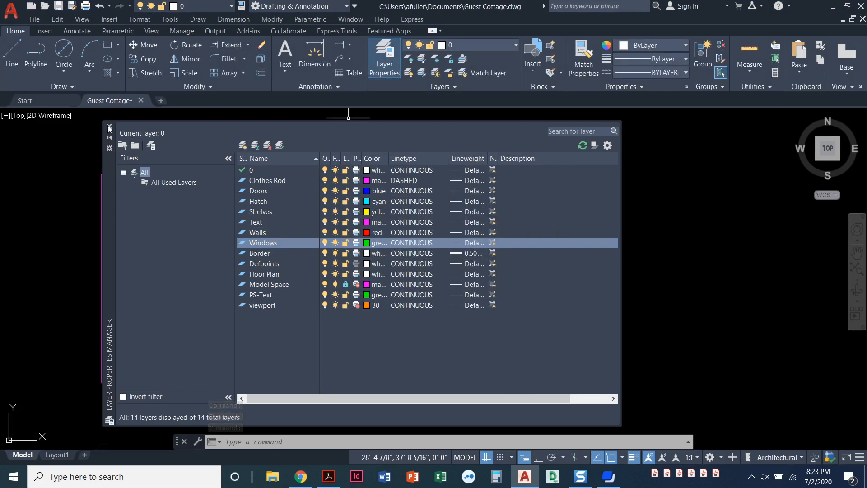
click(109, 128)
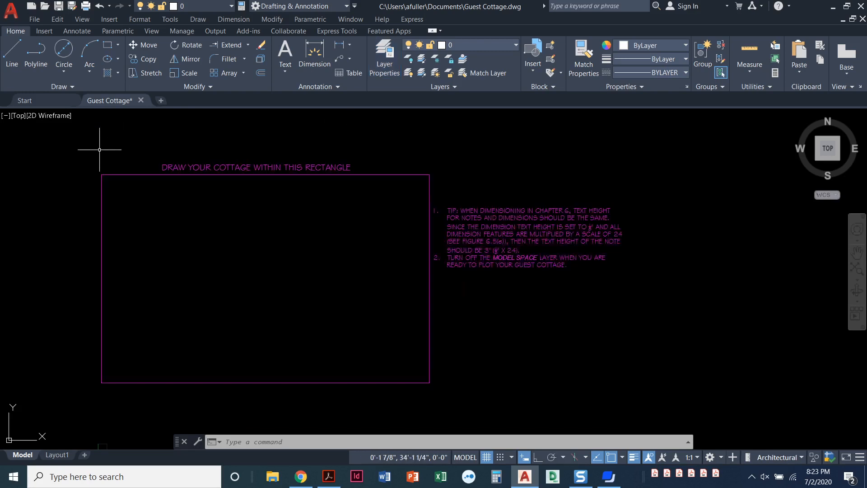